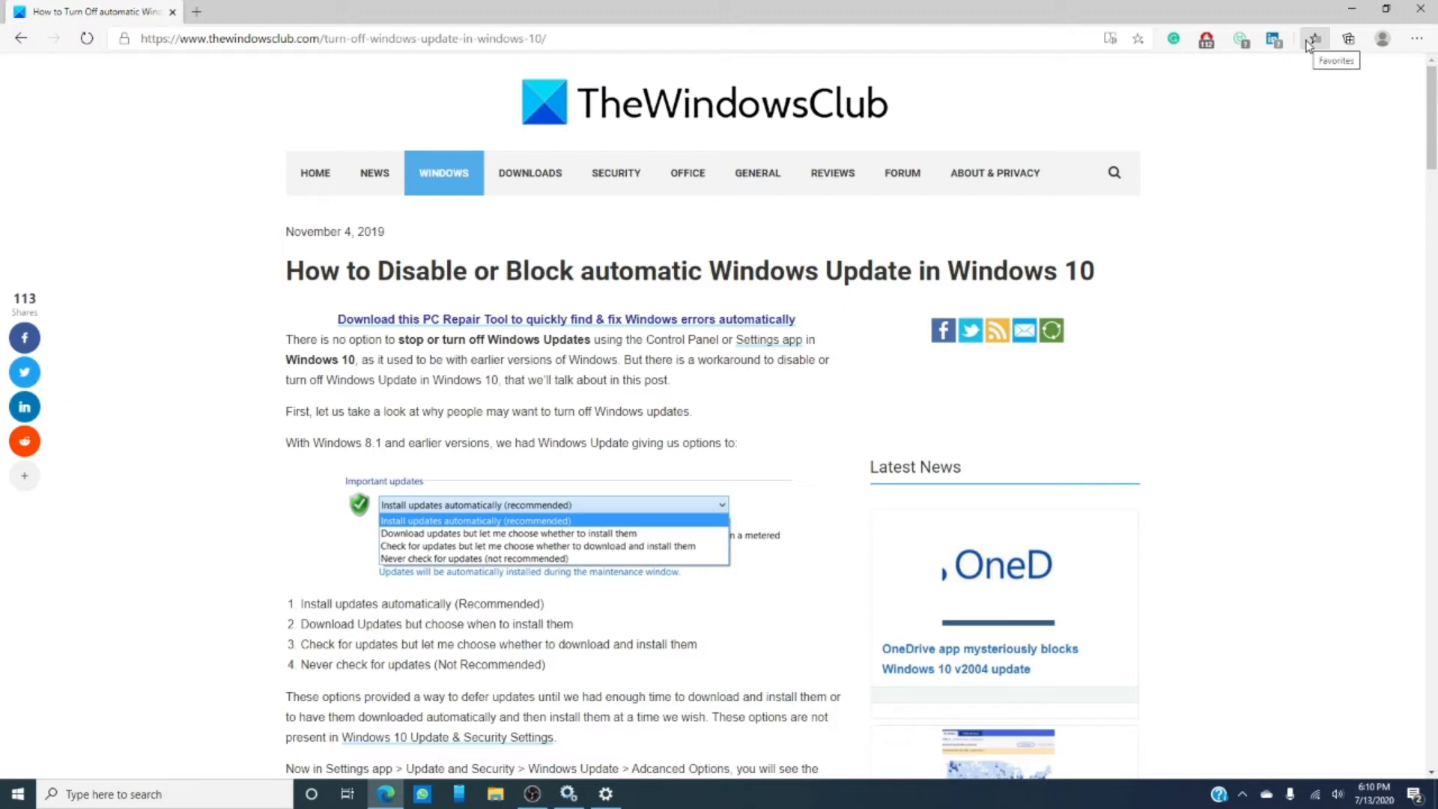
Scroll the Services list to bring the Windows Update entry into view.
scroll("down", 3)
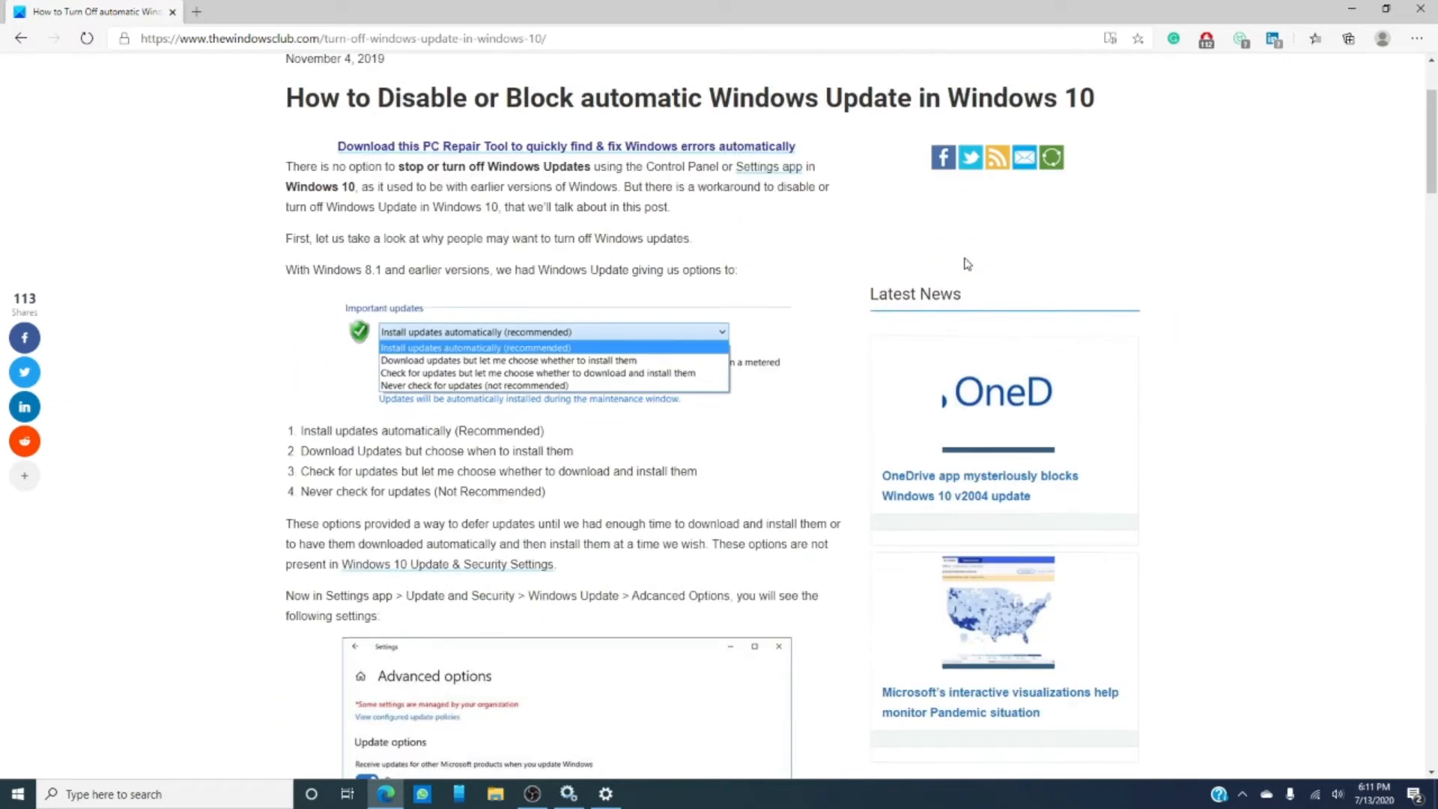
scroll("down", 3)
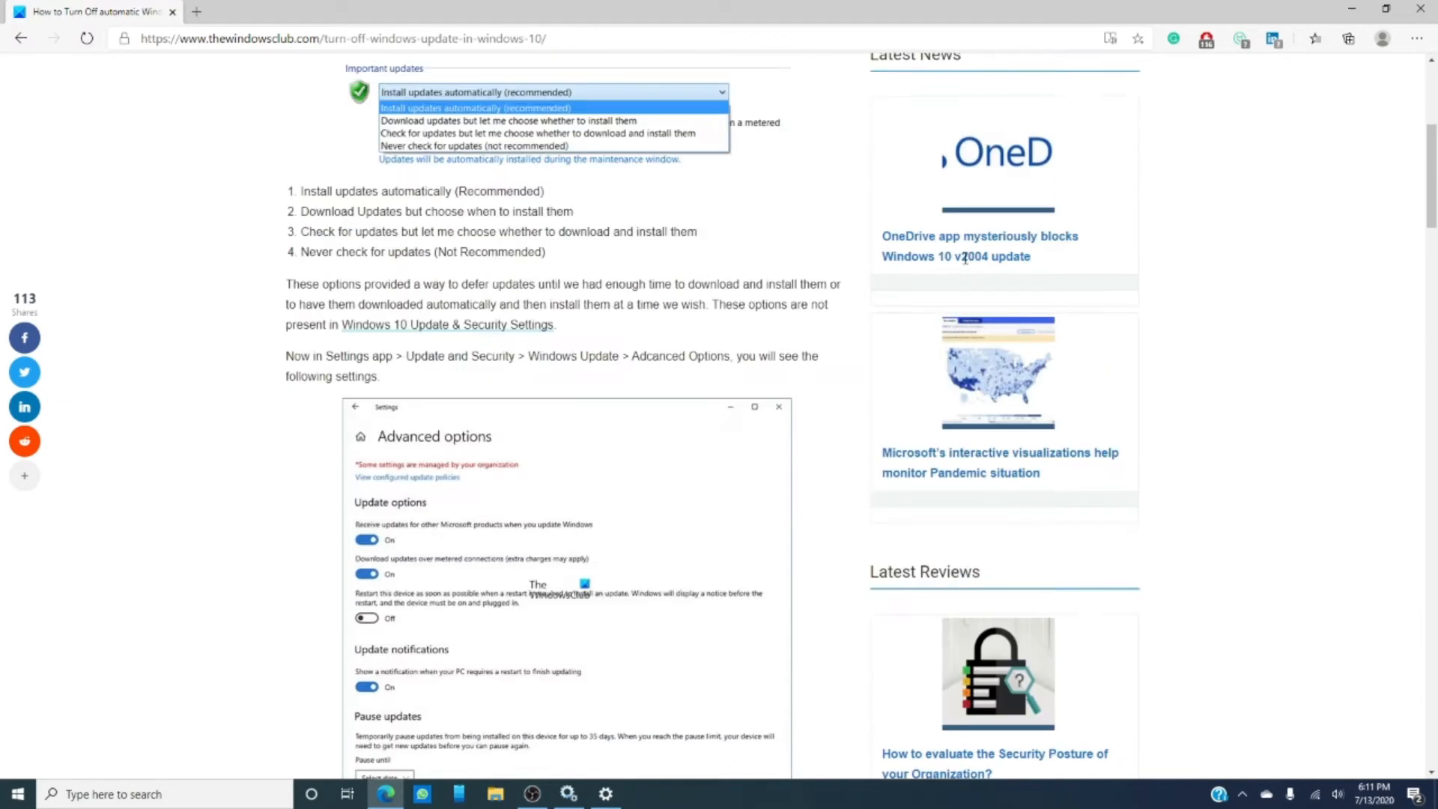
scroll("up", 3)
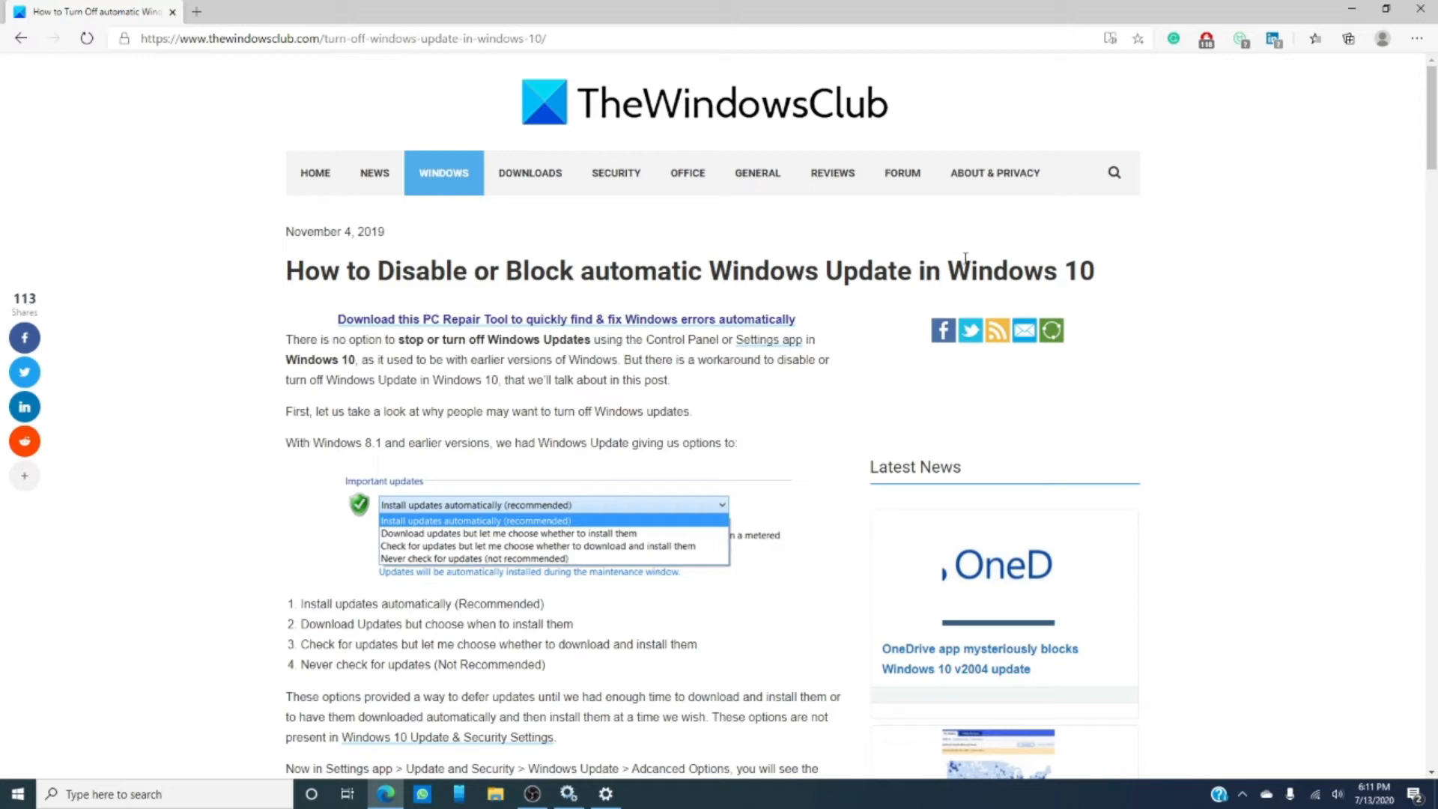
mouse_move(834, 606)
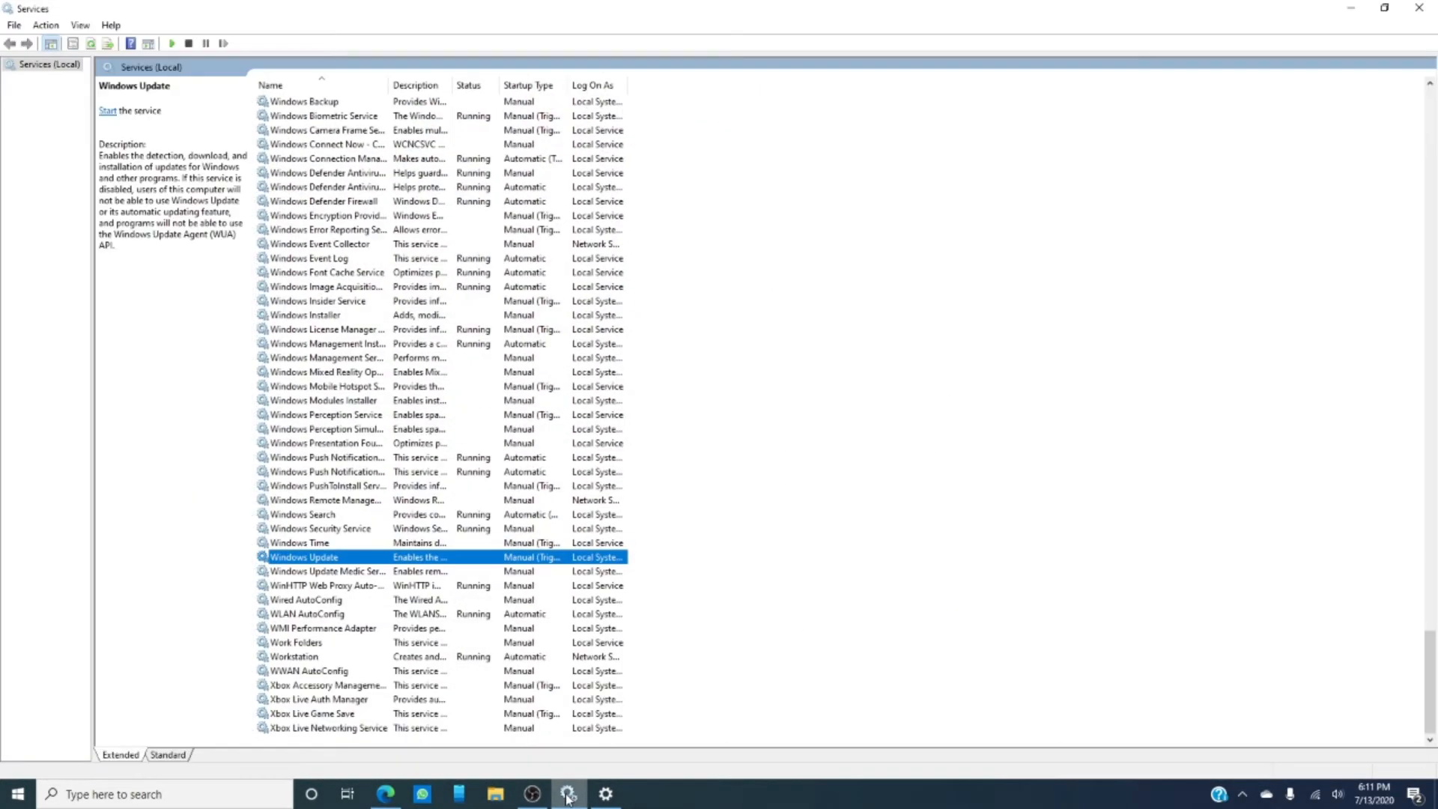
mouse_move(640, 568)
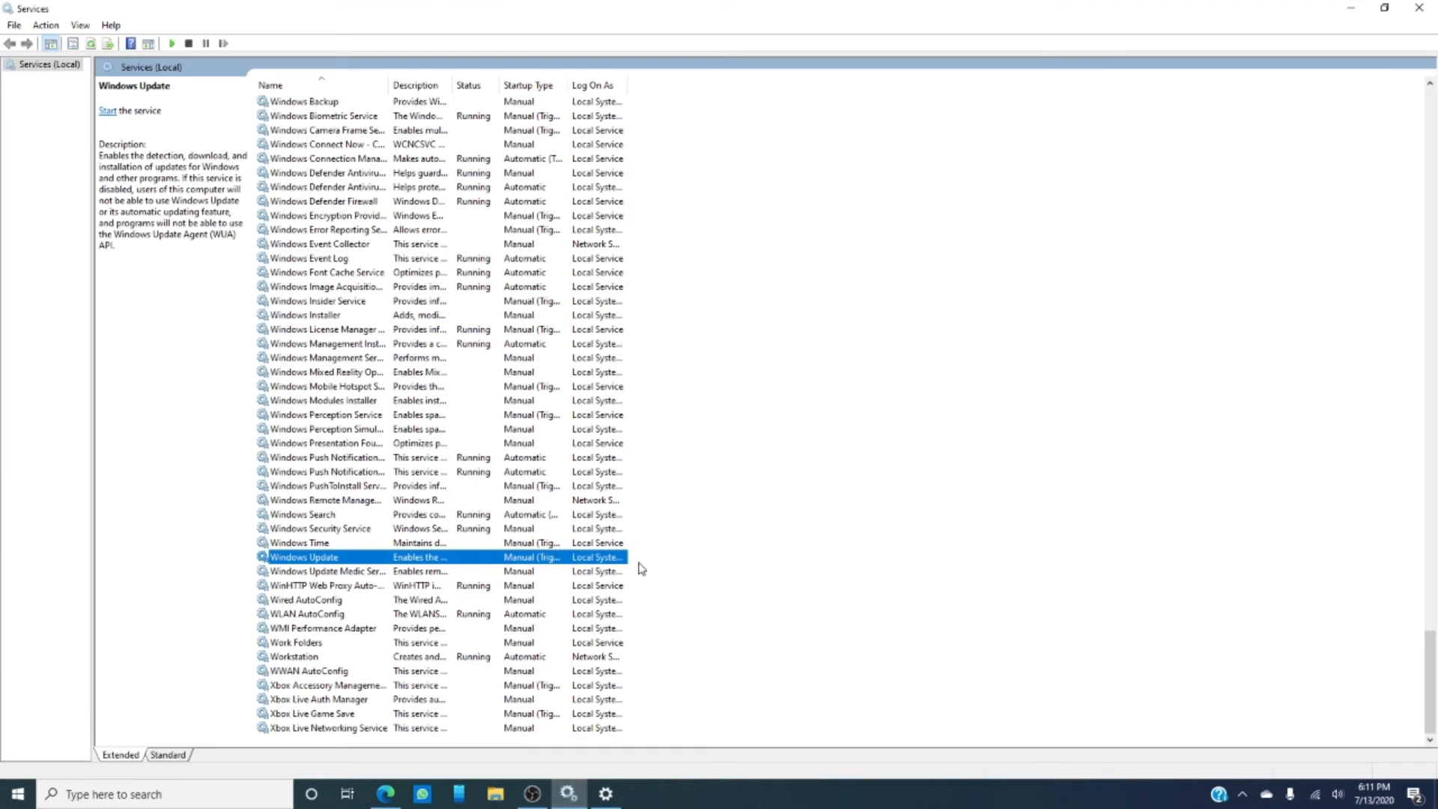
mouse_move(494, 294)
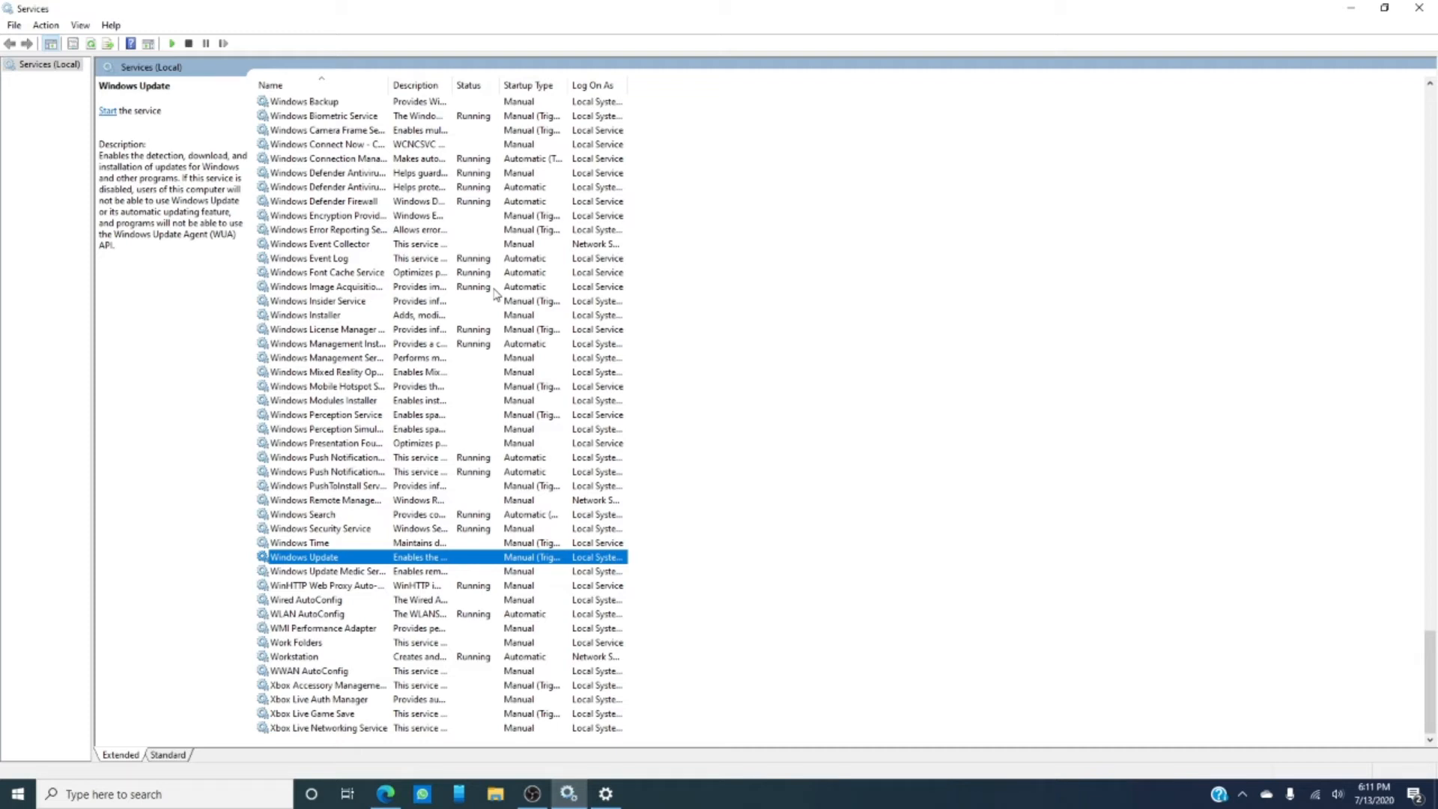
mouse_move(438, 405)
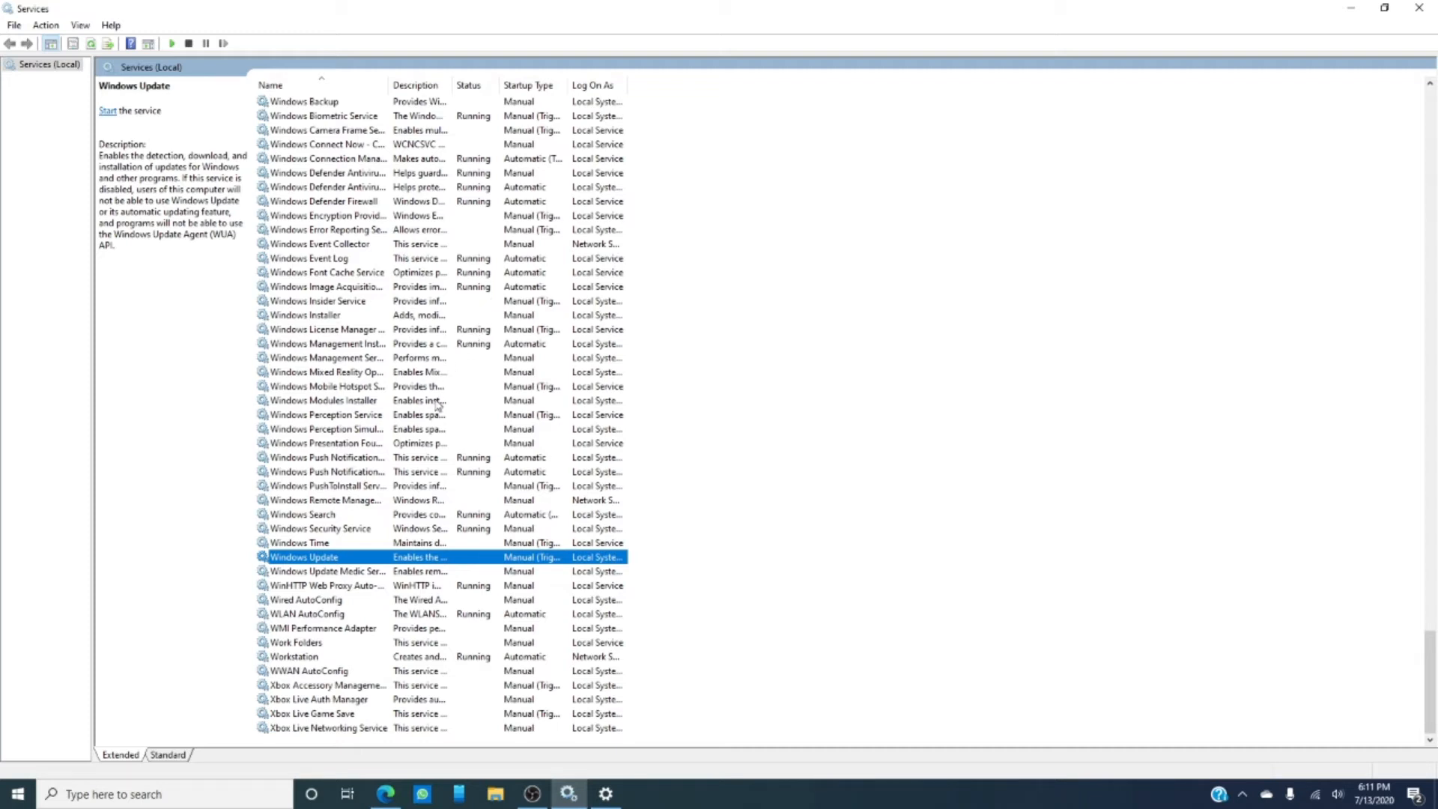
In Windows Update's properties, change the startup type to Disabled.
right_click(303, 557)
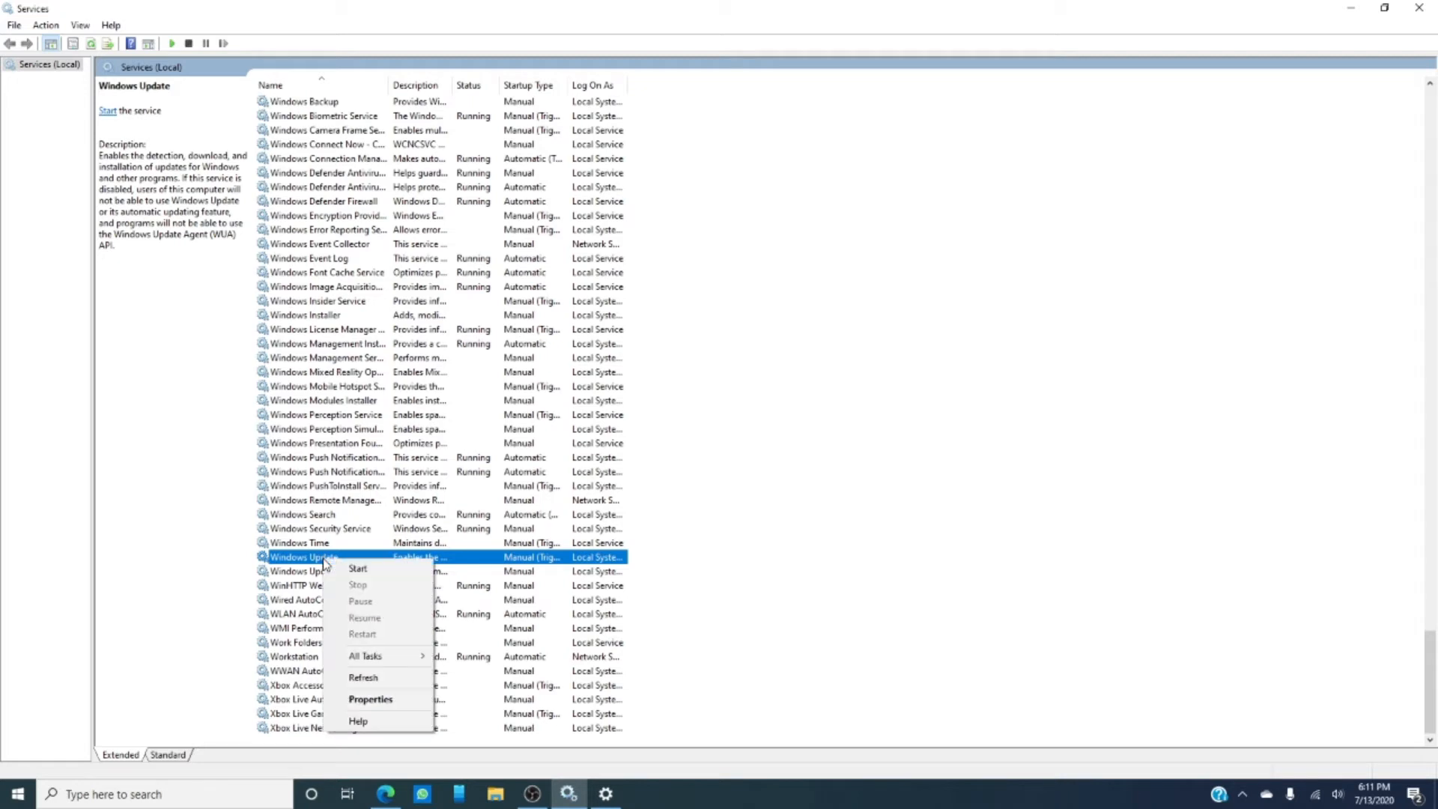
mouse_move(371, 698)
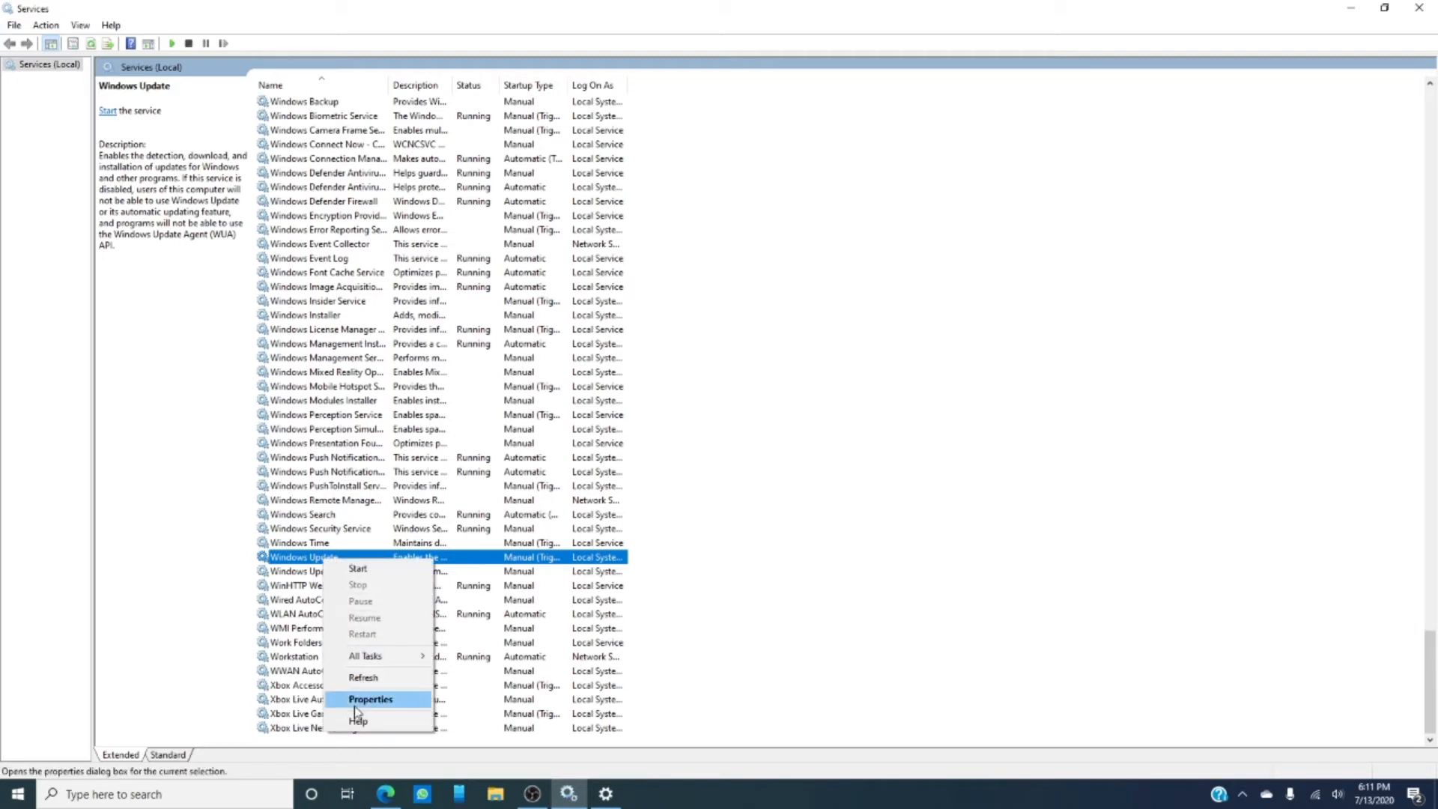
left_click(370, 699)
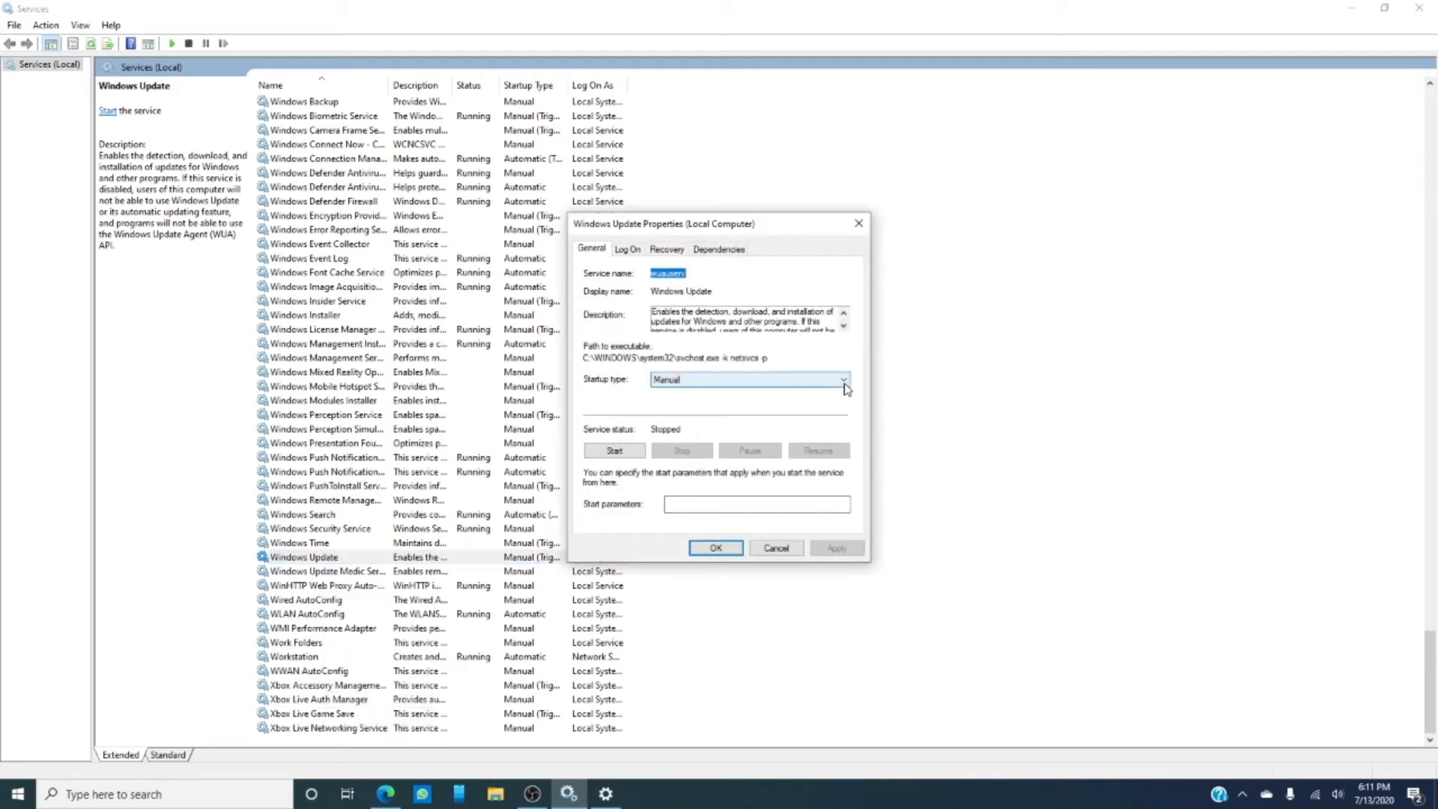
left_click(842, 379)
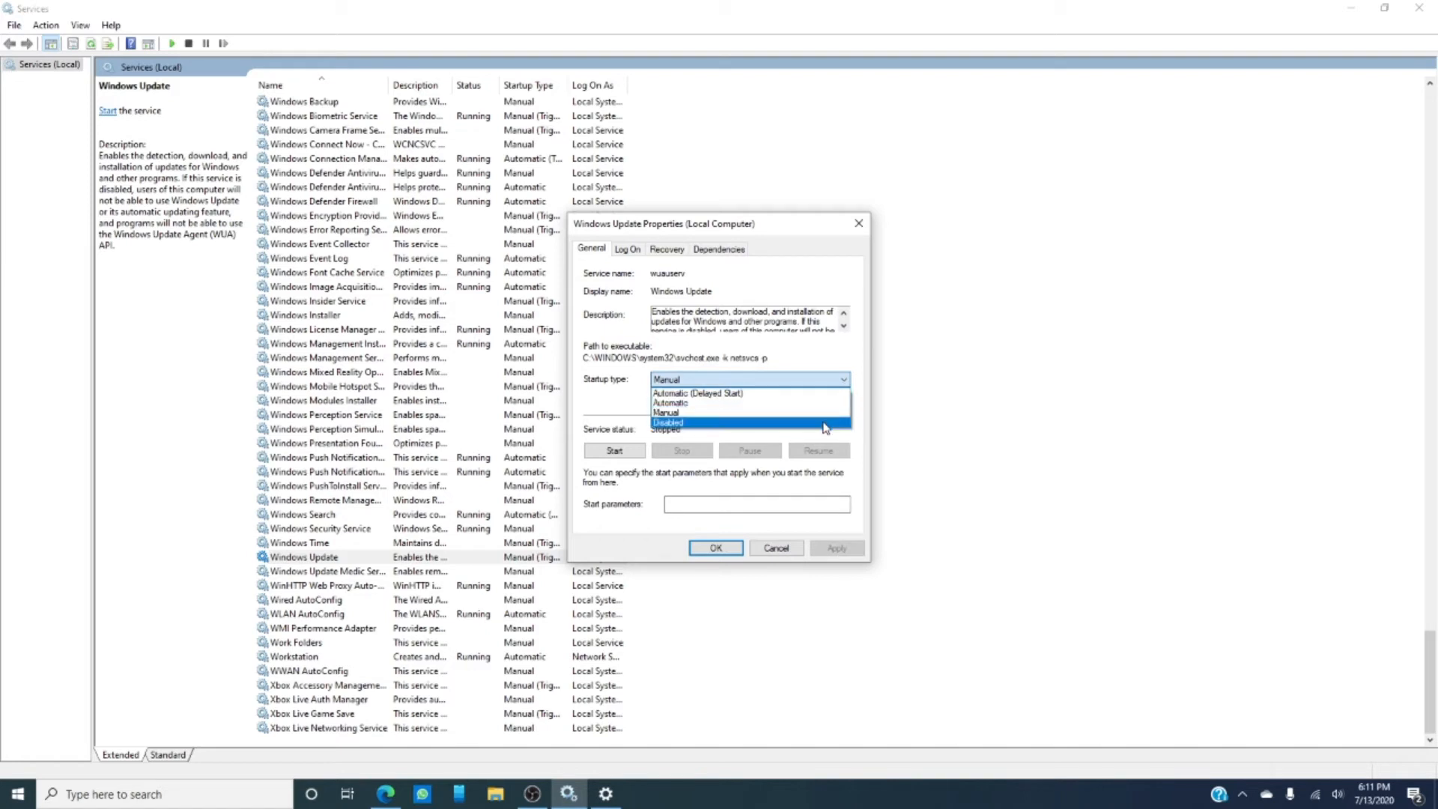
left_click(666, 423)
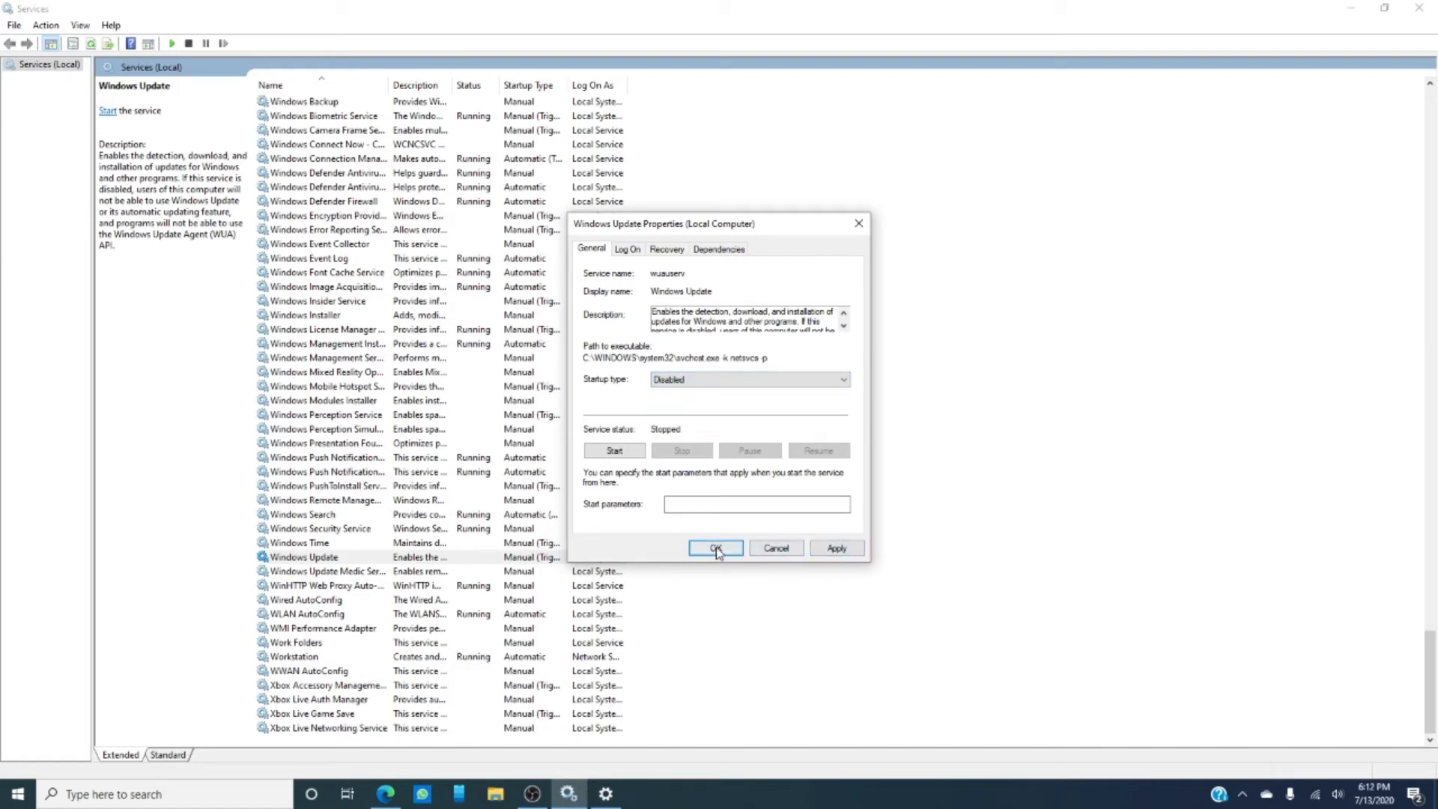
mouse_move(821, 346)
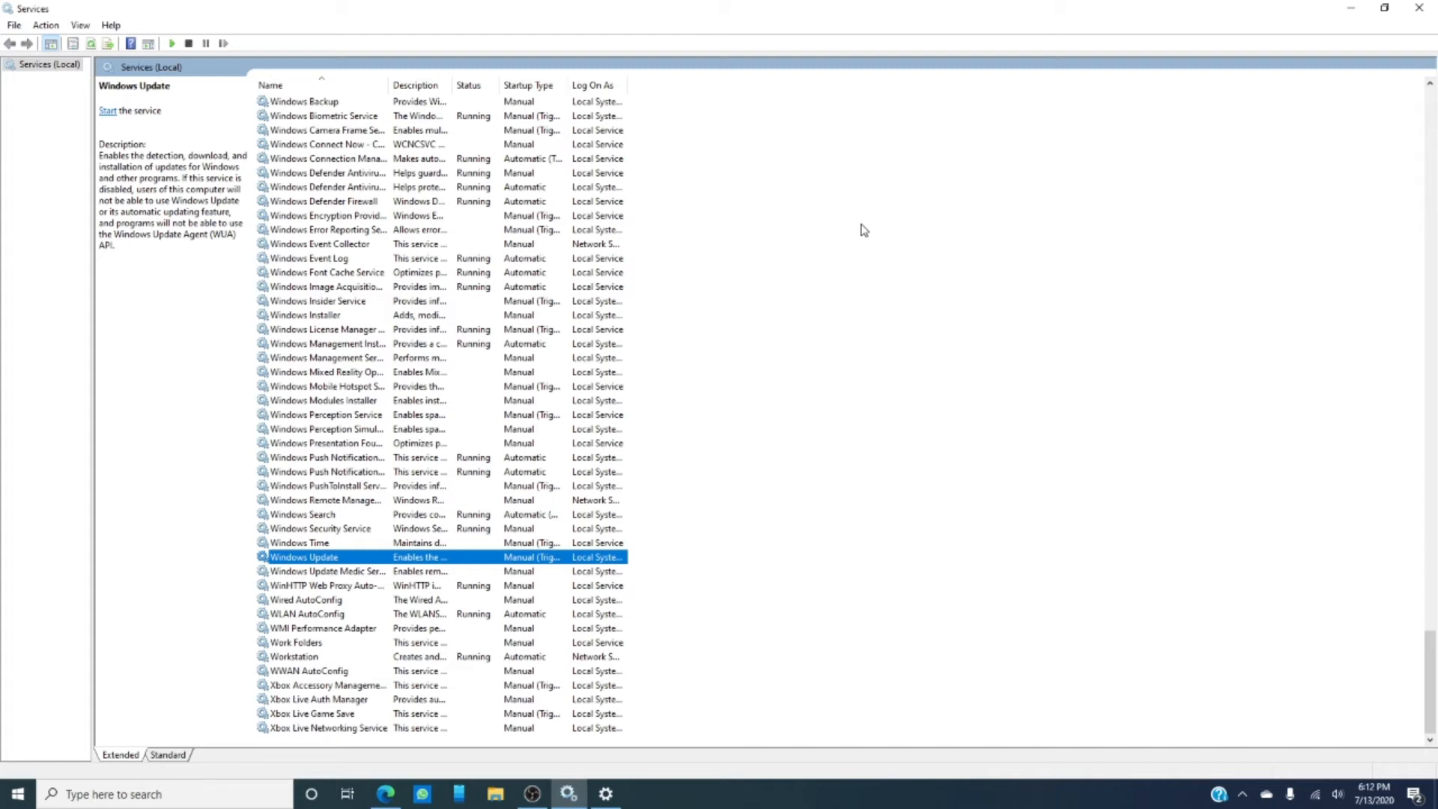
Open the Windows Update Medic Service entry, then close the Services console.
left_click(321, 571)
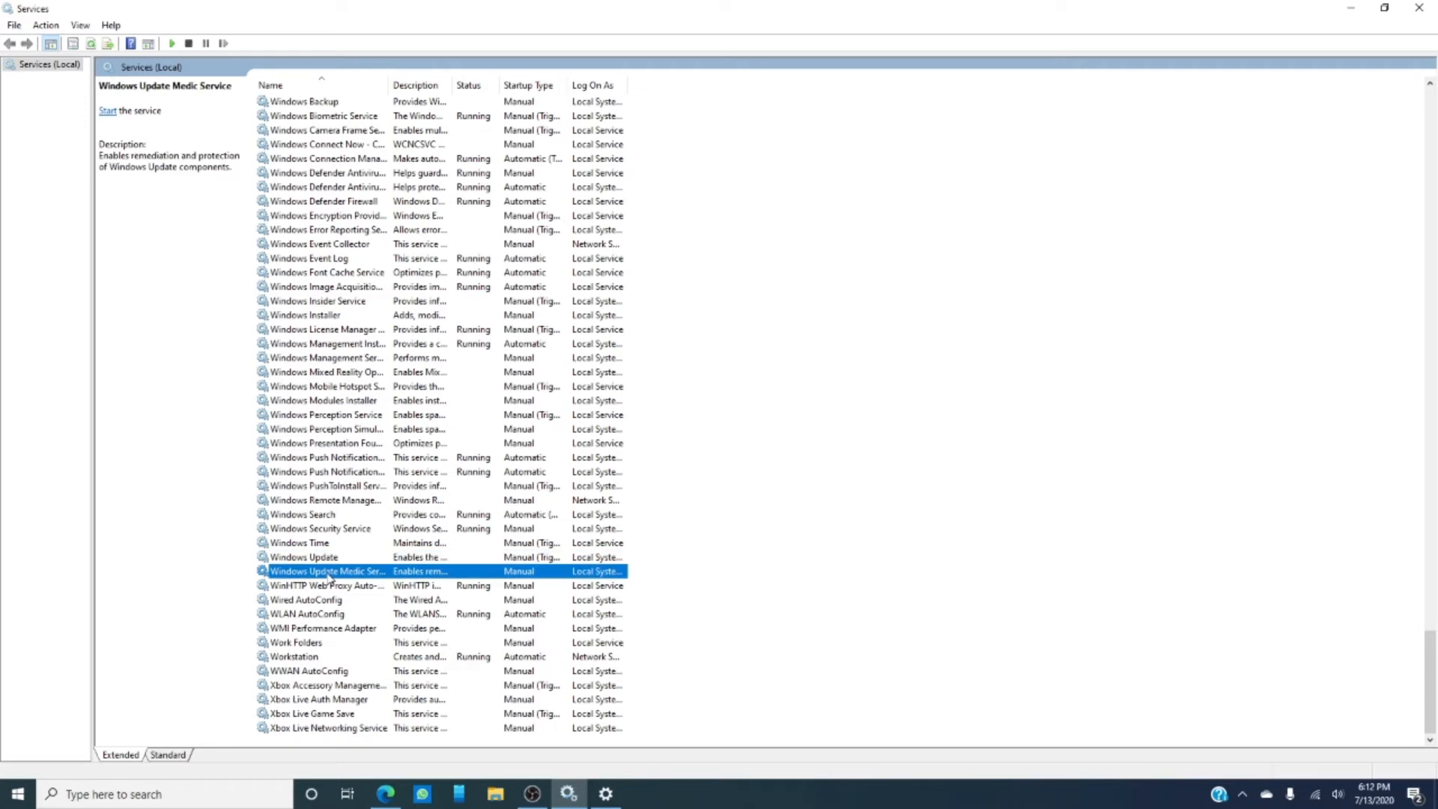
double_click(326, 571)
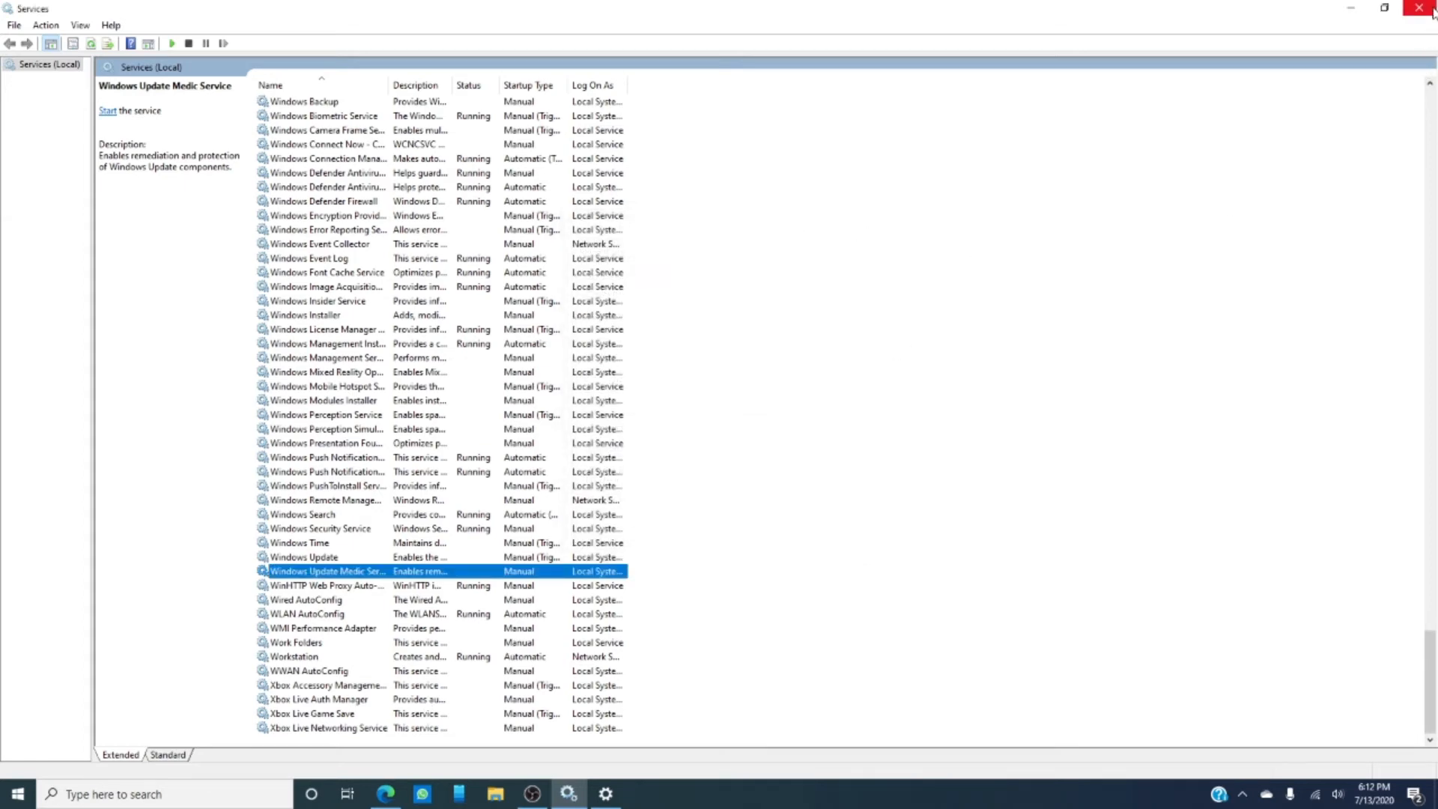
left_click(384, 794)
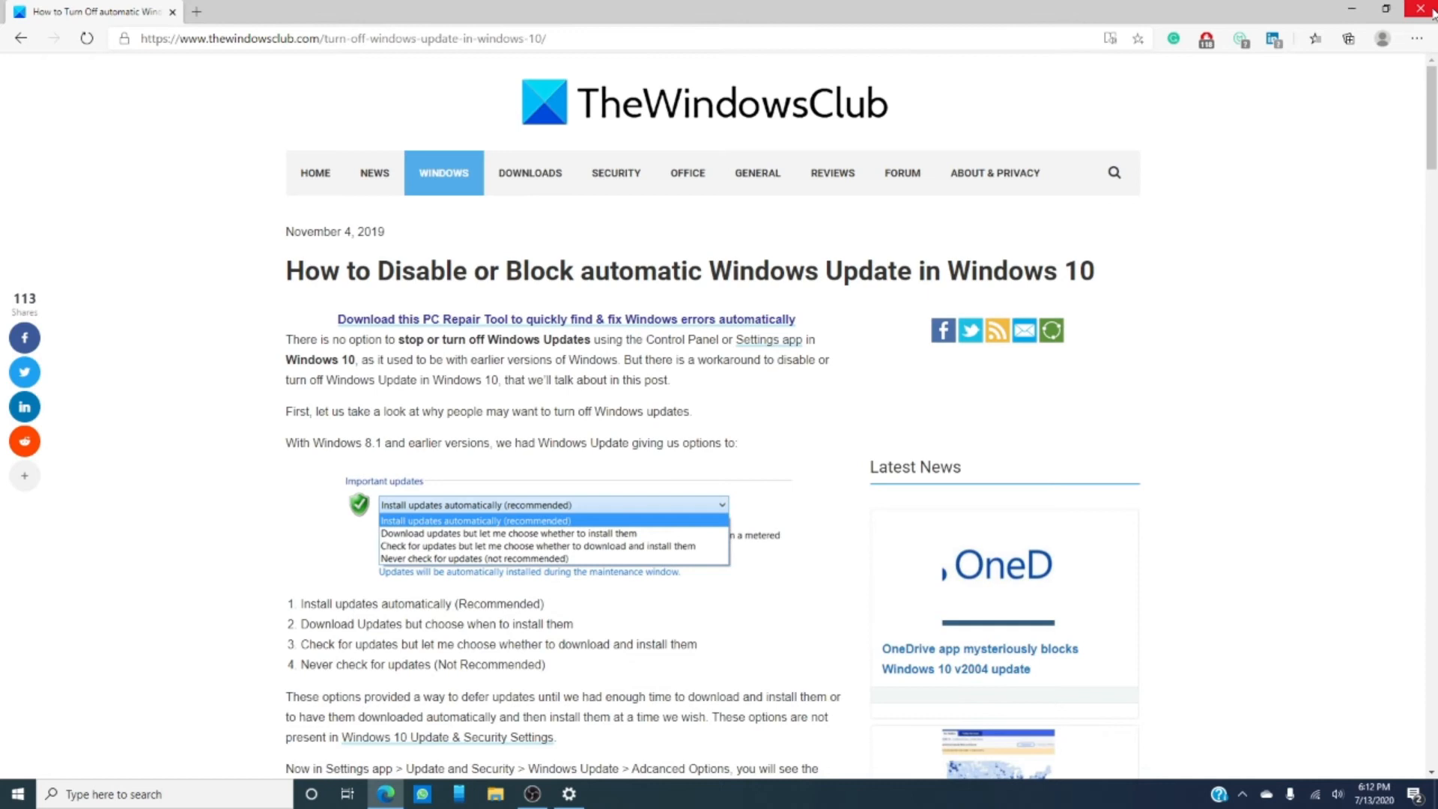
mouse_move(1426, 9)
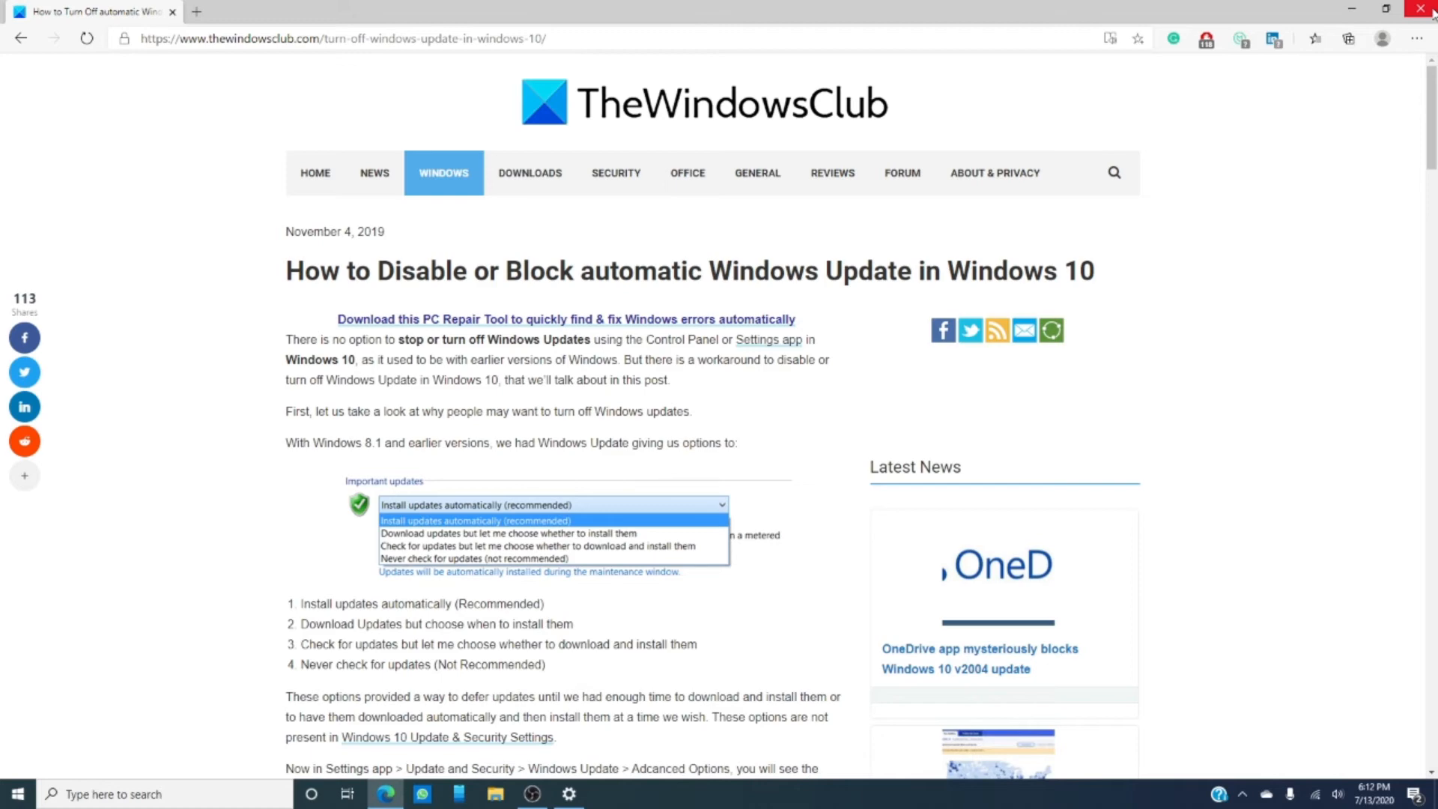
mouse_move(1274, 156)
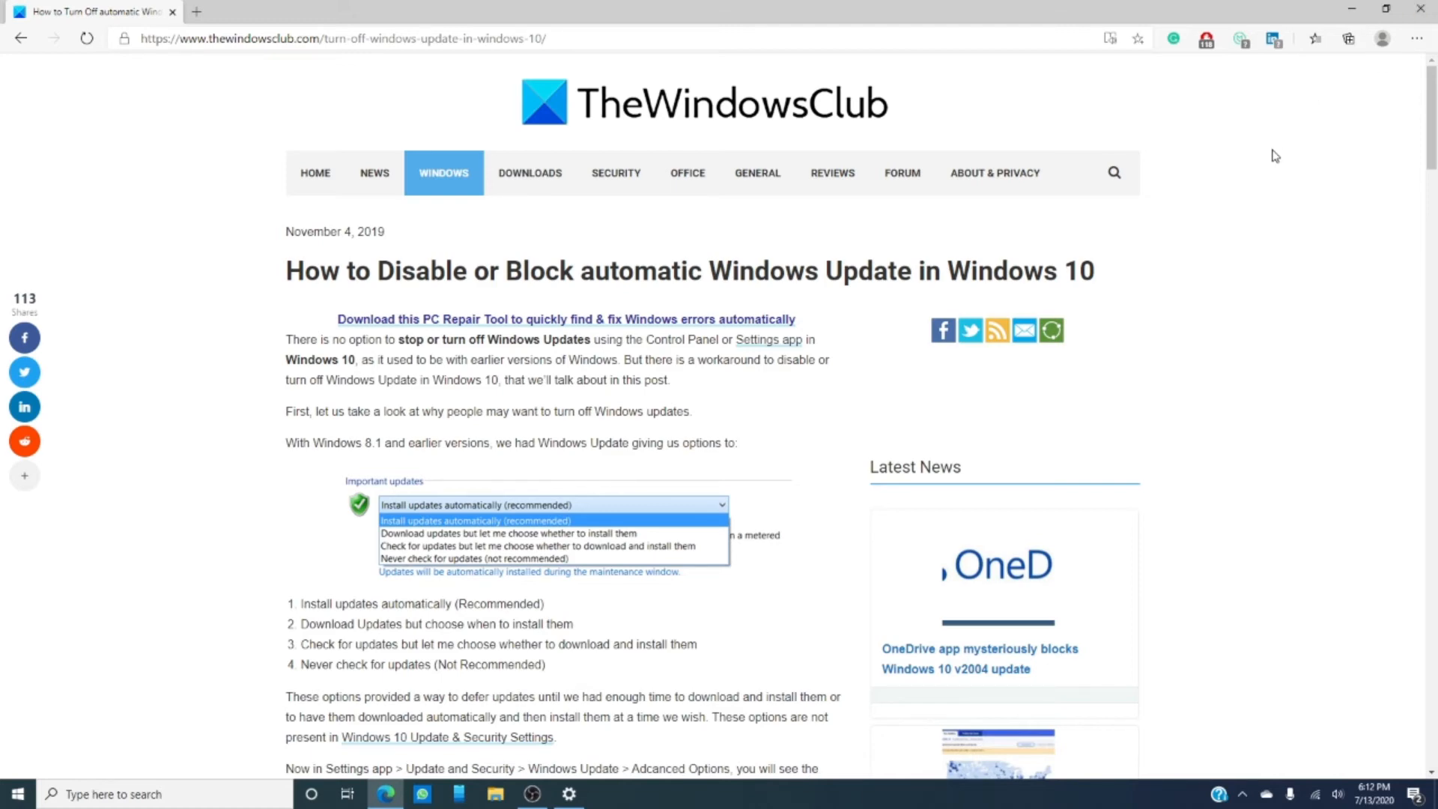
Scroll the article to section 2, 'Change WU settings using the Group Policy Editor'.
scroll("down", 3)
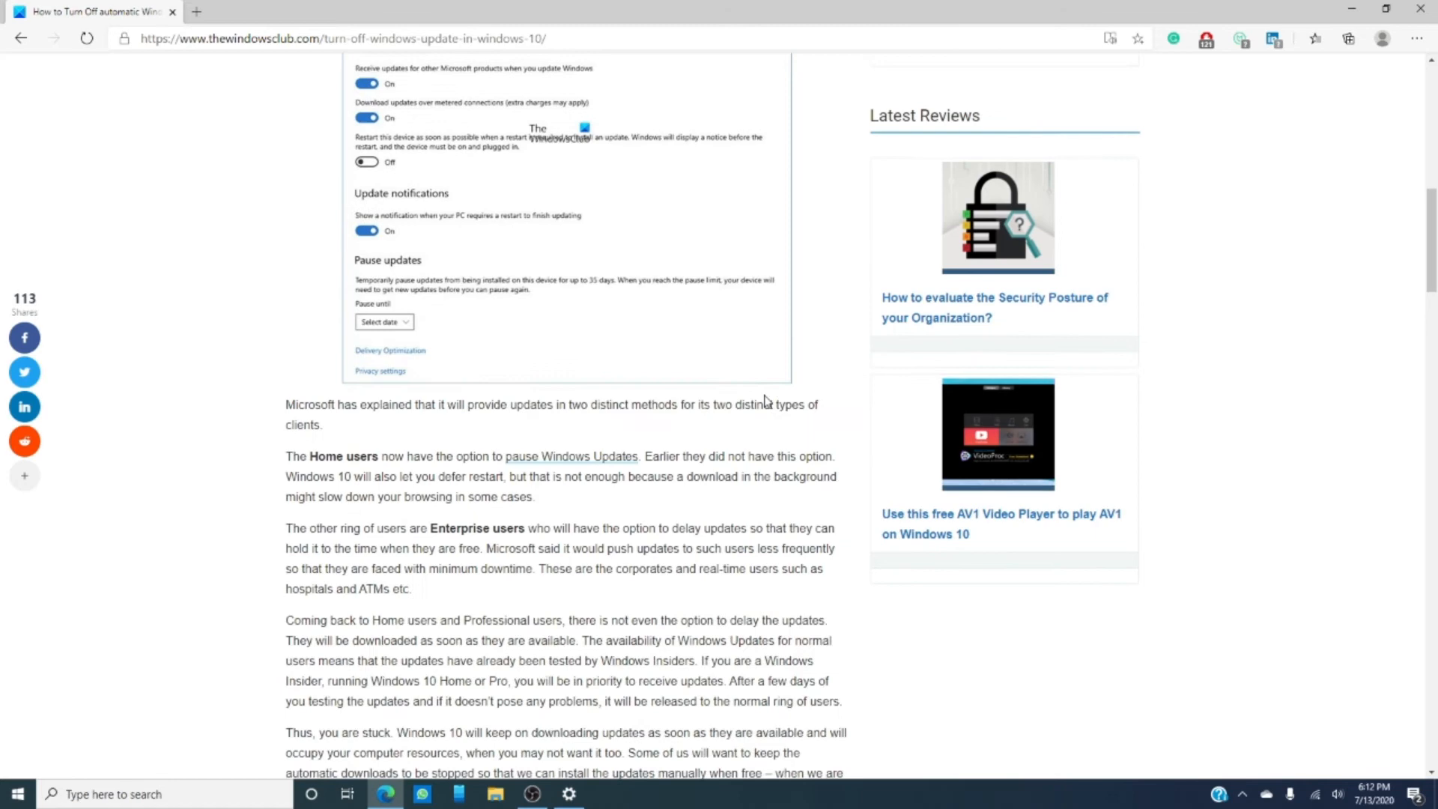
scroll("down", 3)
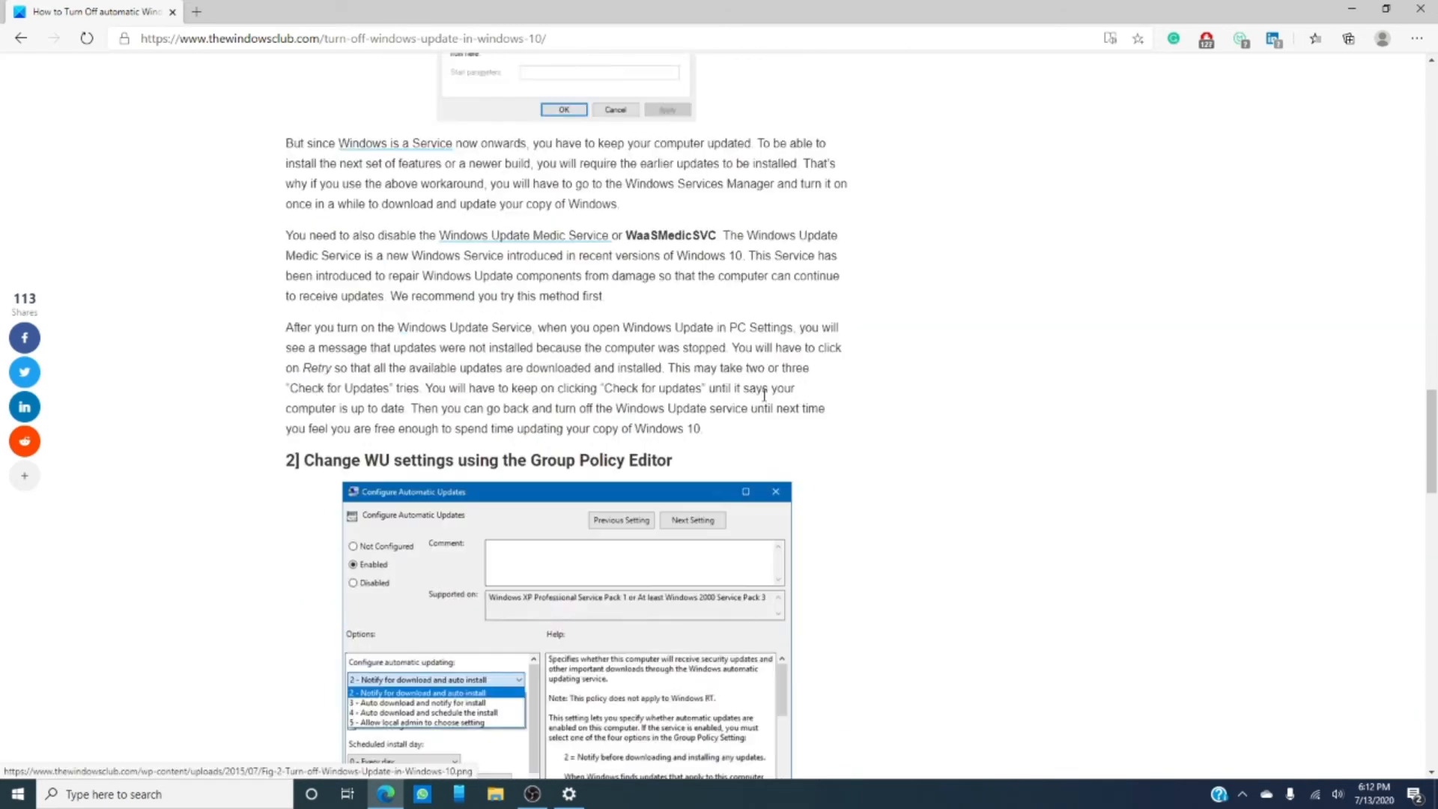
scroll("down", 3)
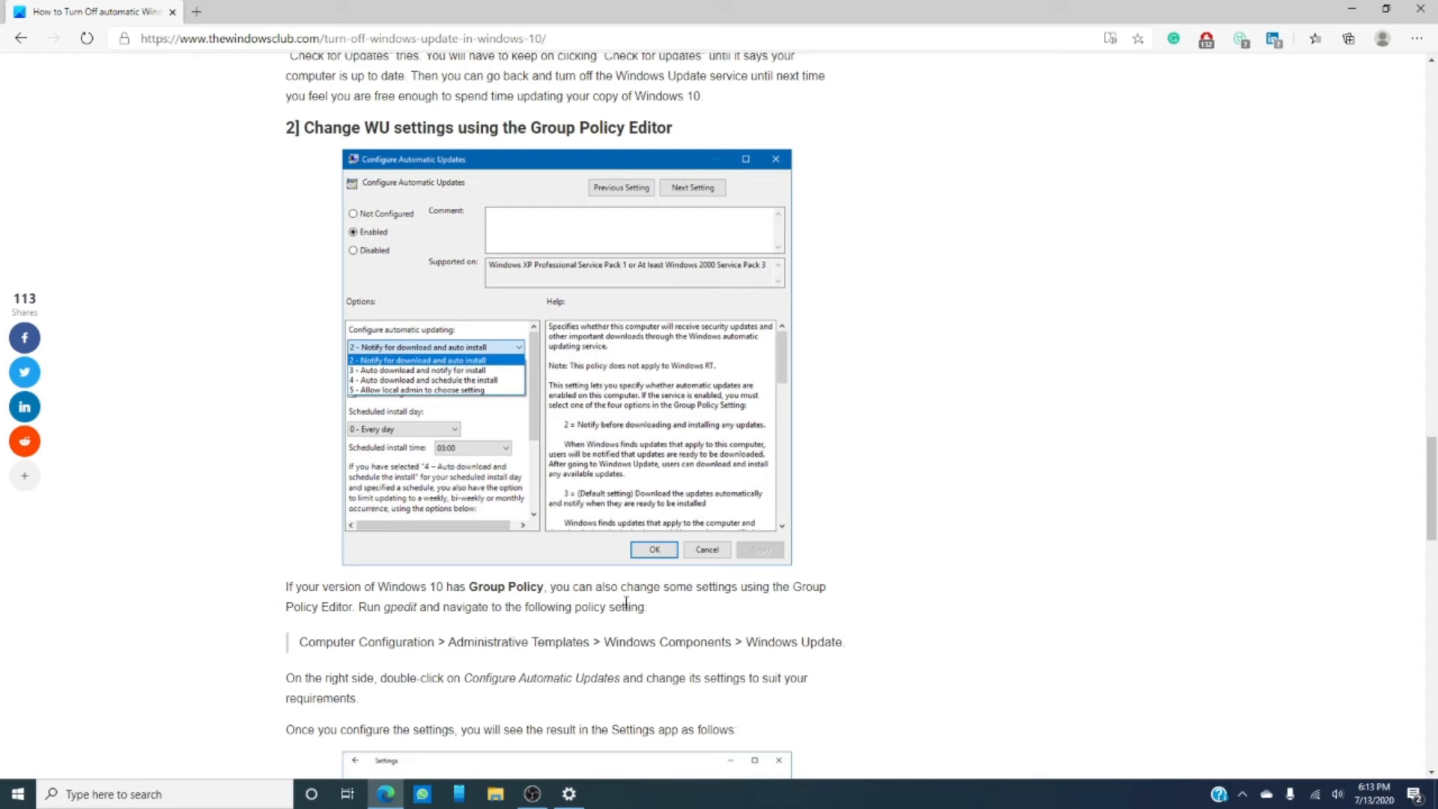
mouse_move(568, 793)
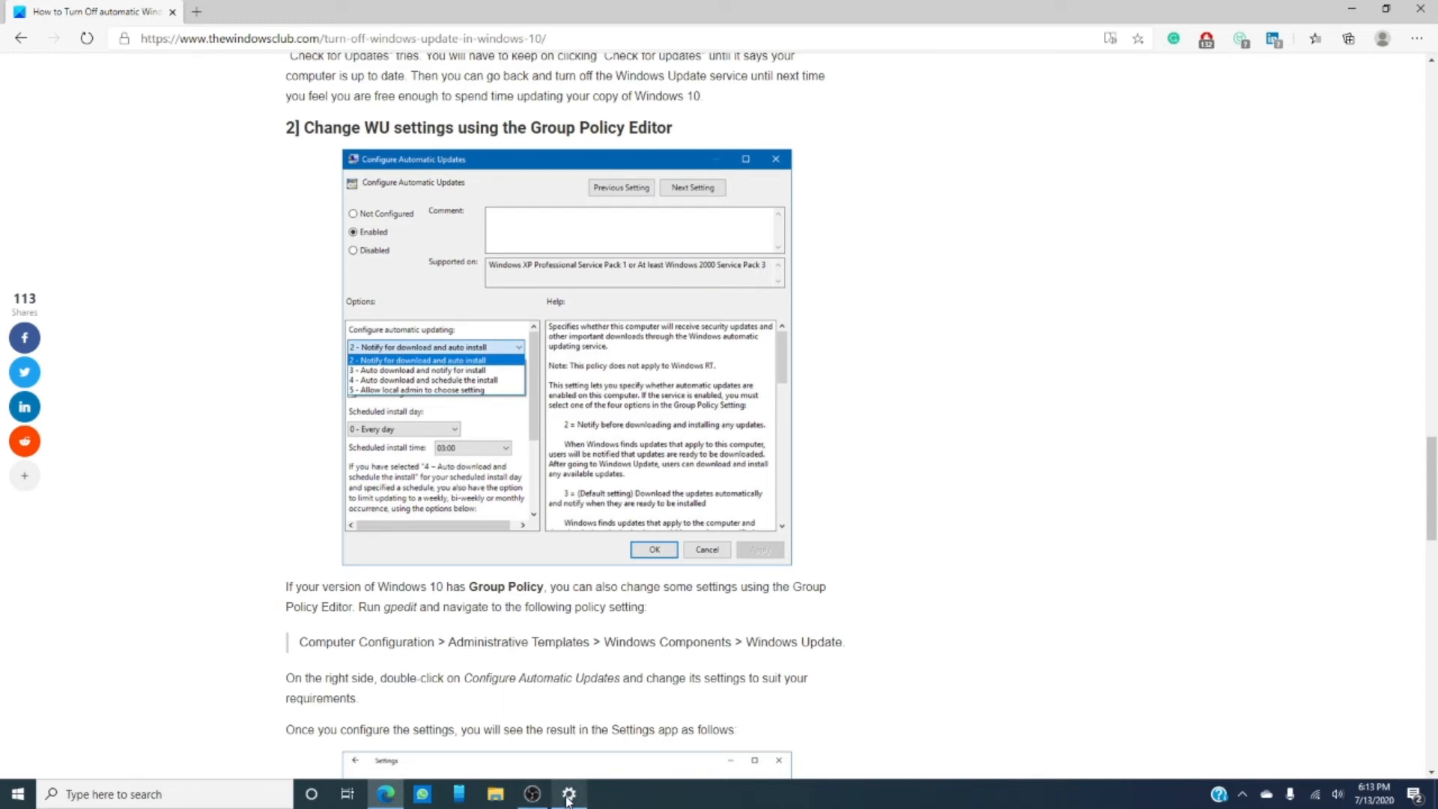
Open Wi-Fi settings and show the list of known networks.
left_click(568, 793)
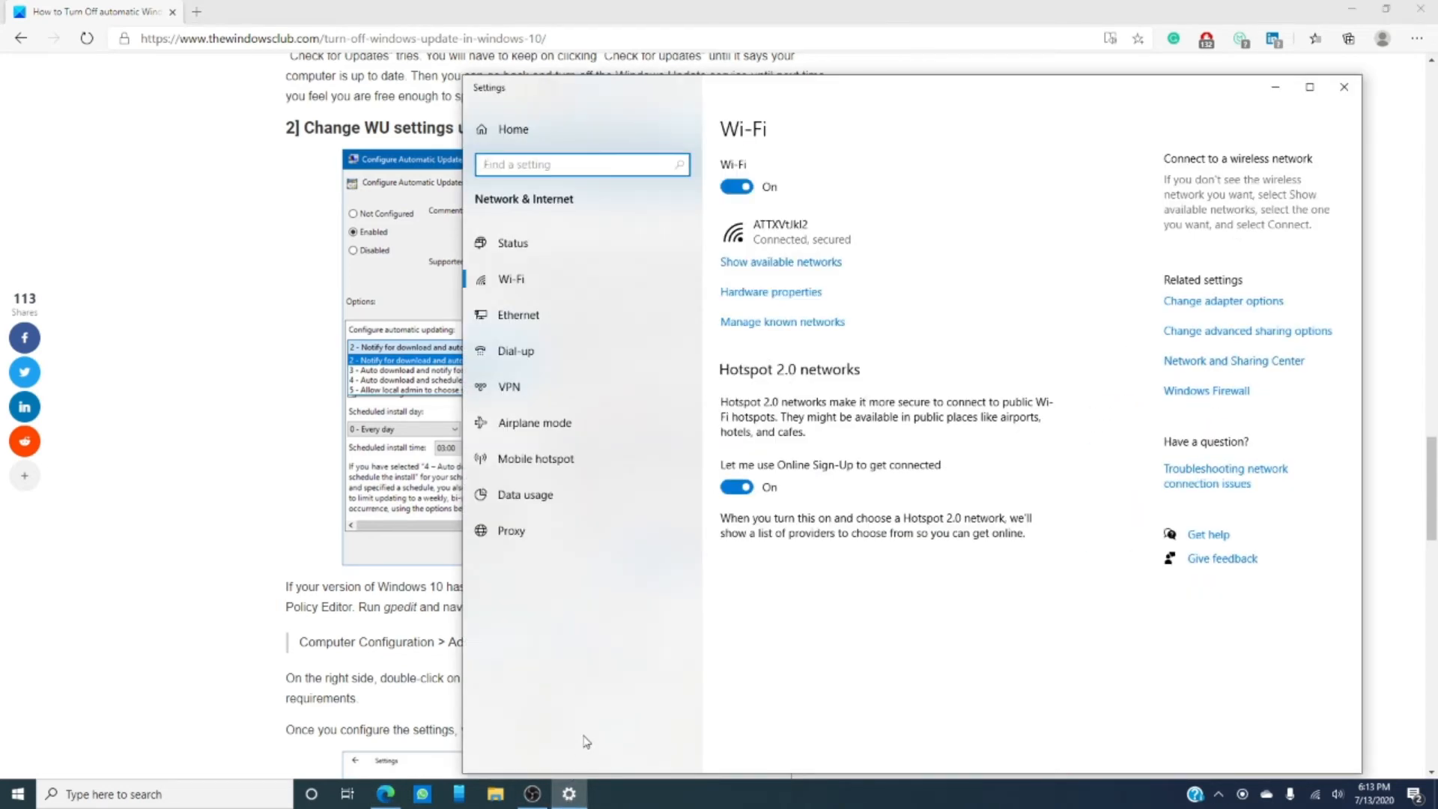
mouse_move(585, 738)
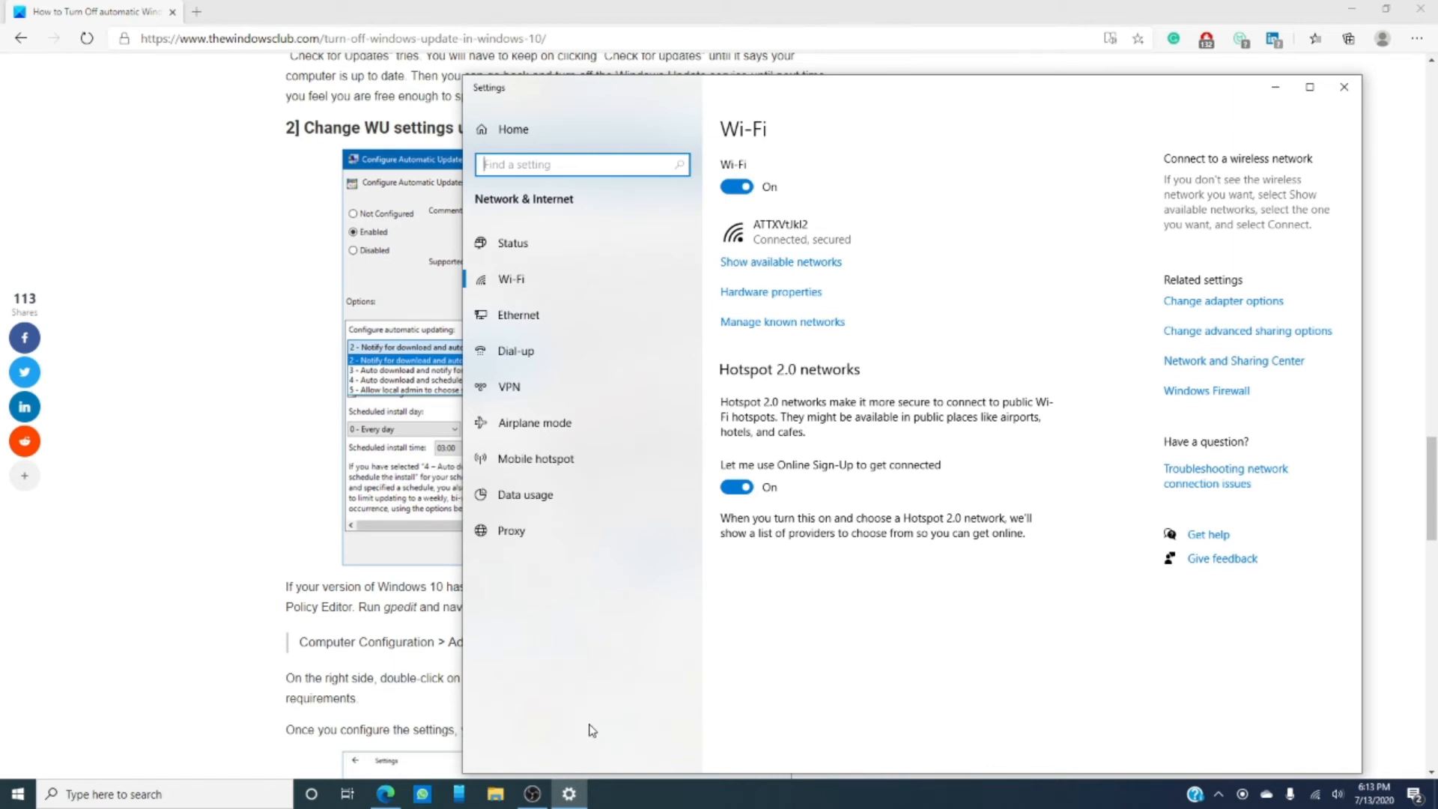
left_click(781, 322)
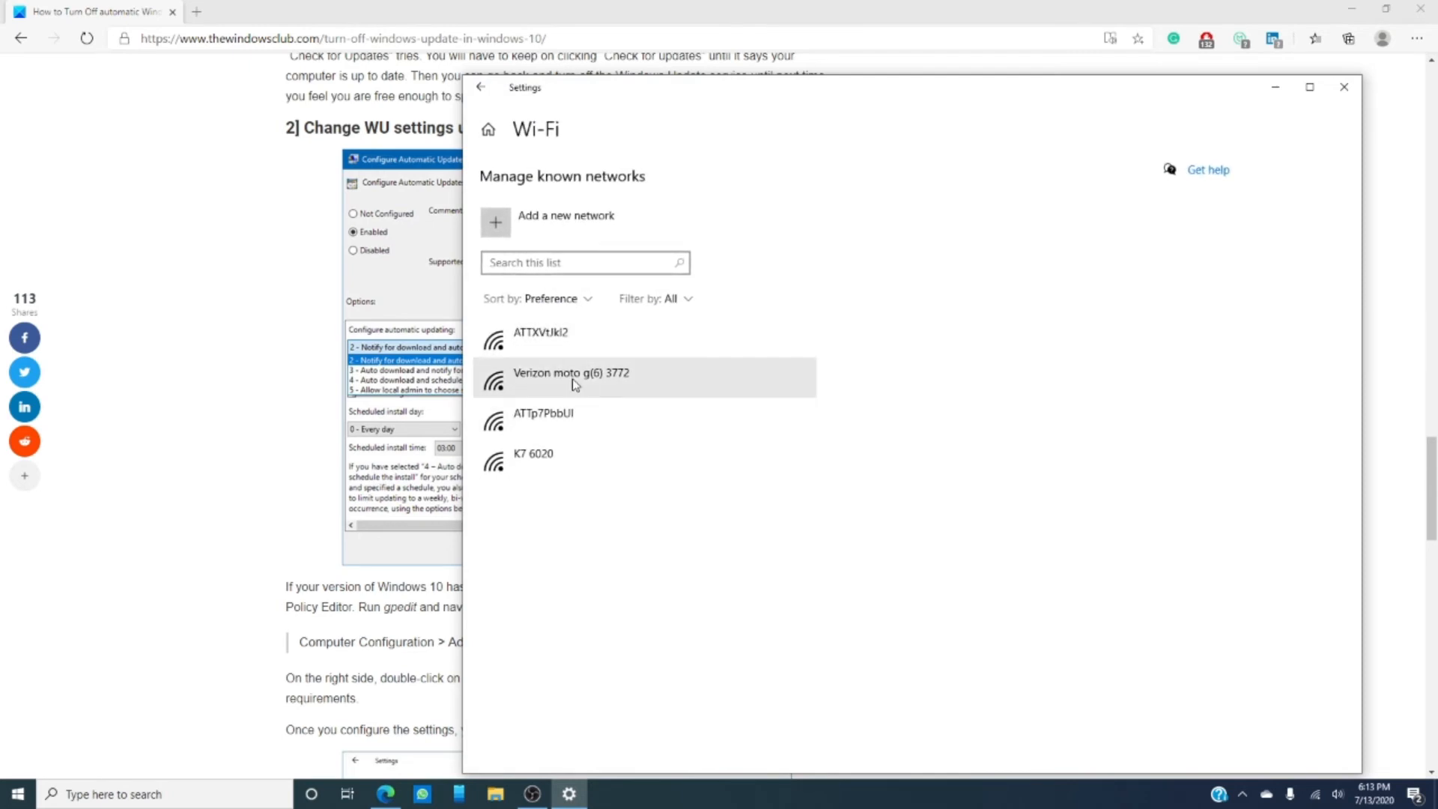
mouse_move(564, 348)
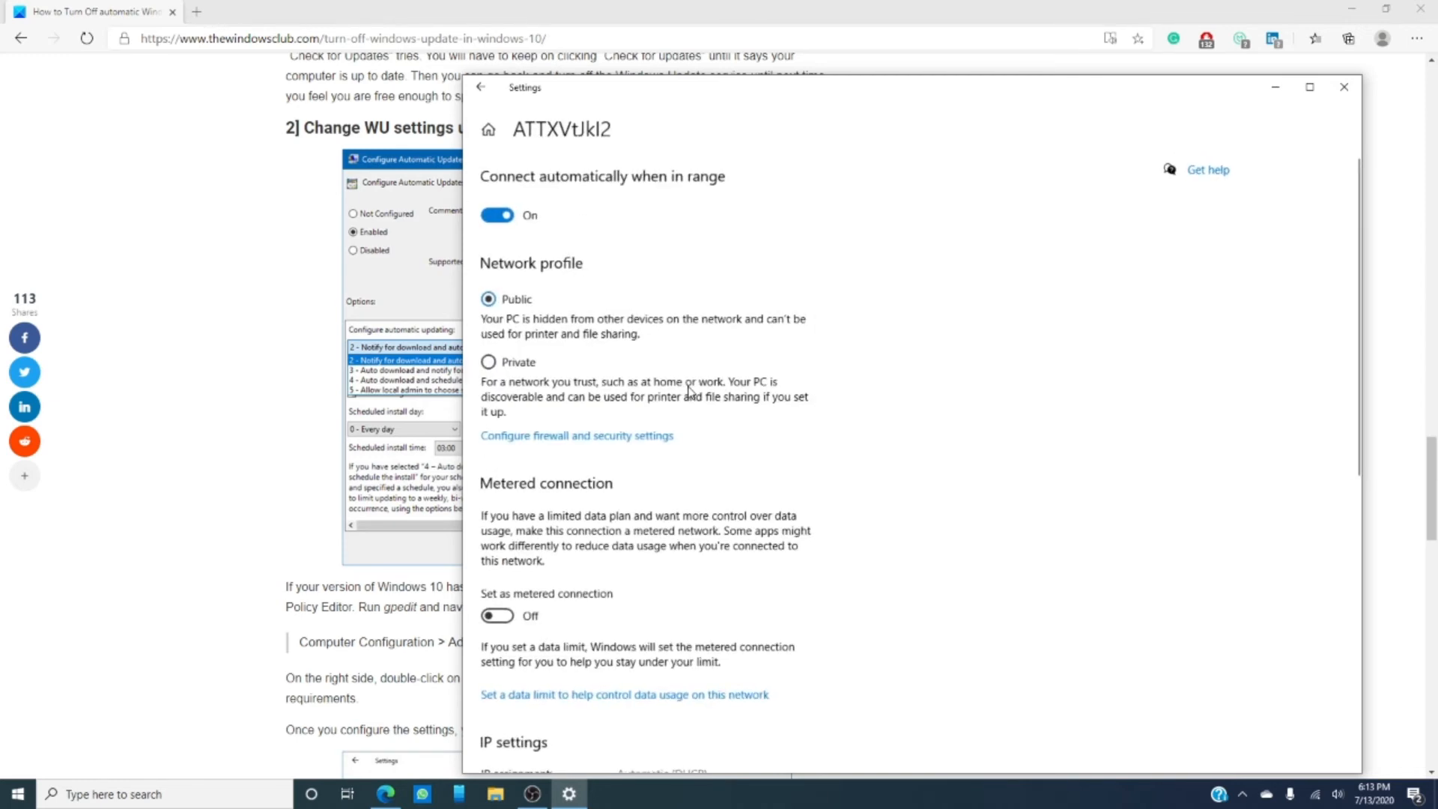
scroll("down", 3)
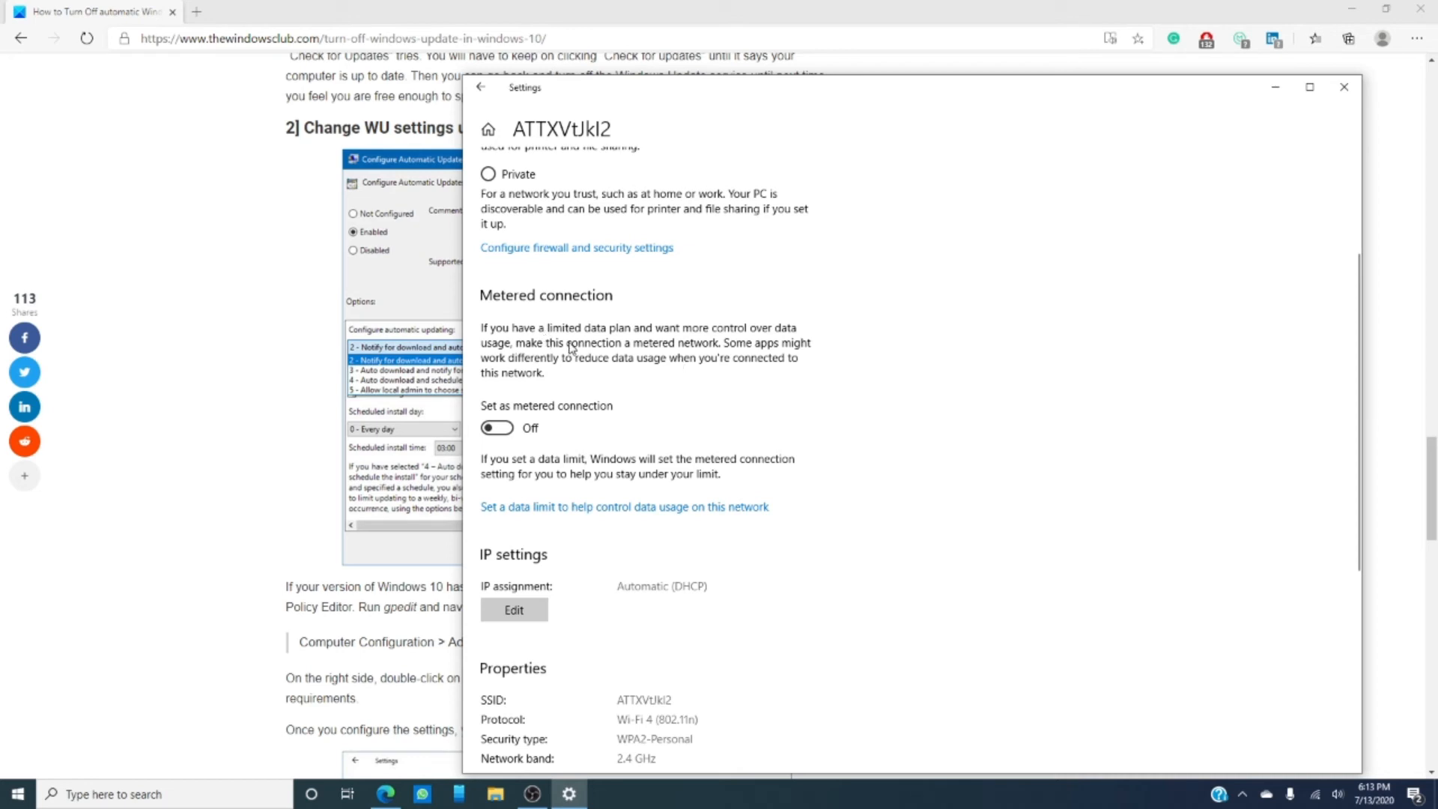
mouse_move(814, 342)
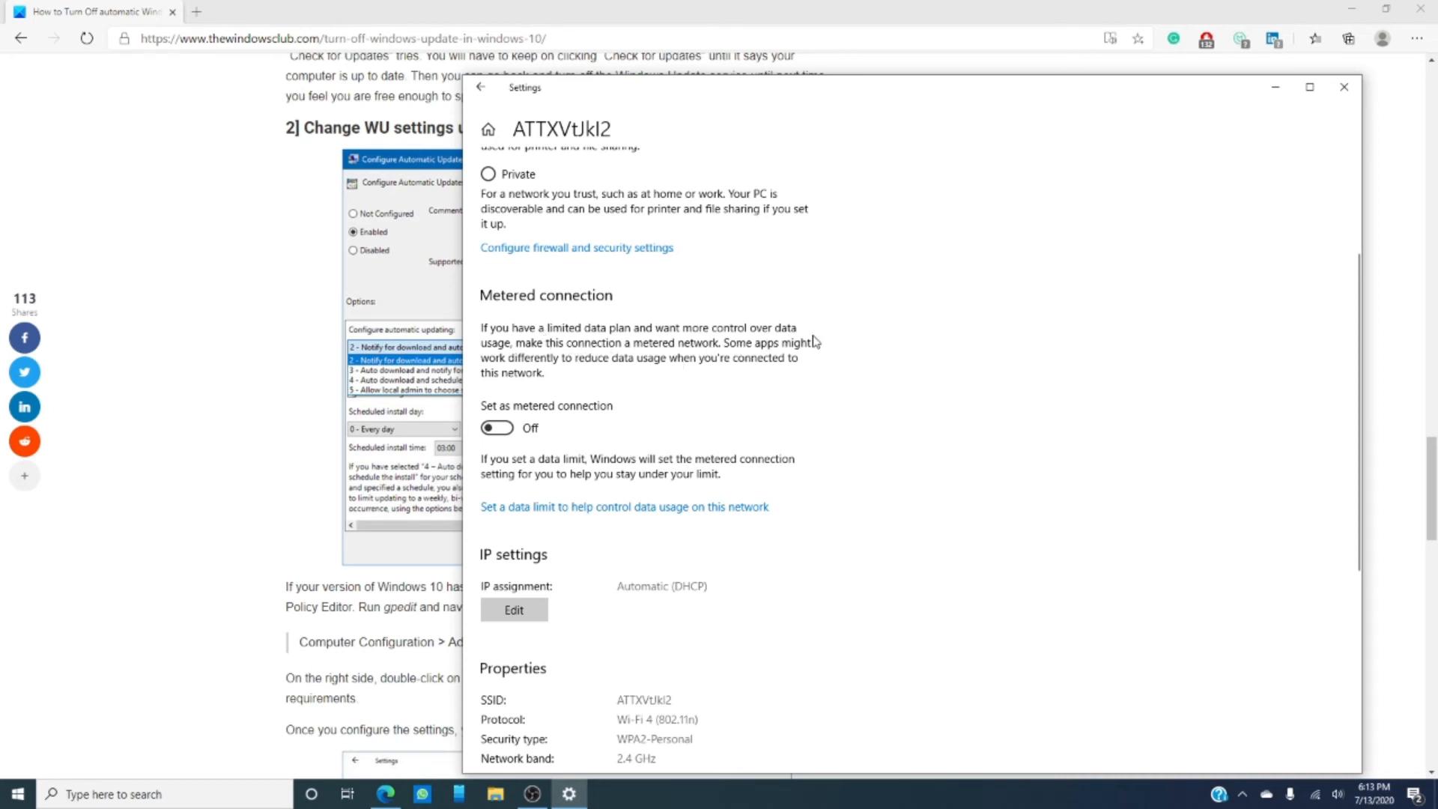
mouse_move(835, 367)
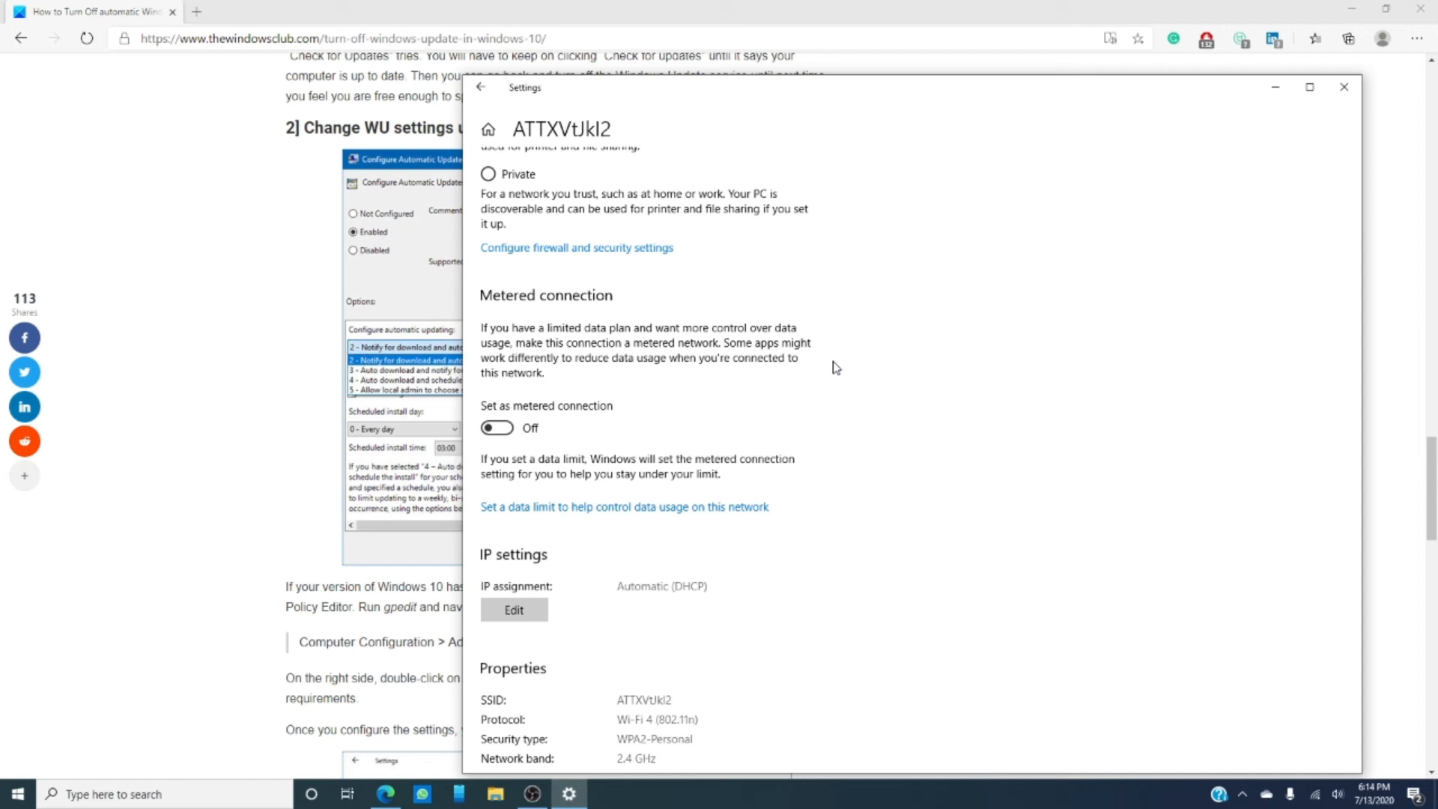
mouse_move(1344, 86)
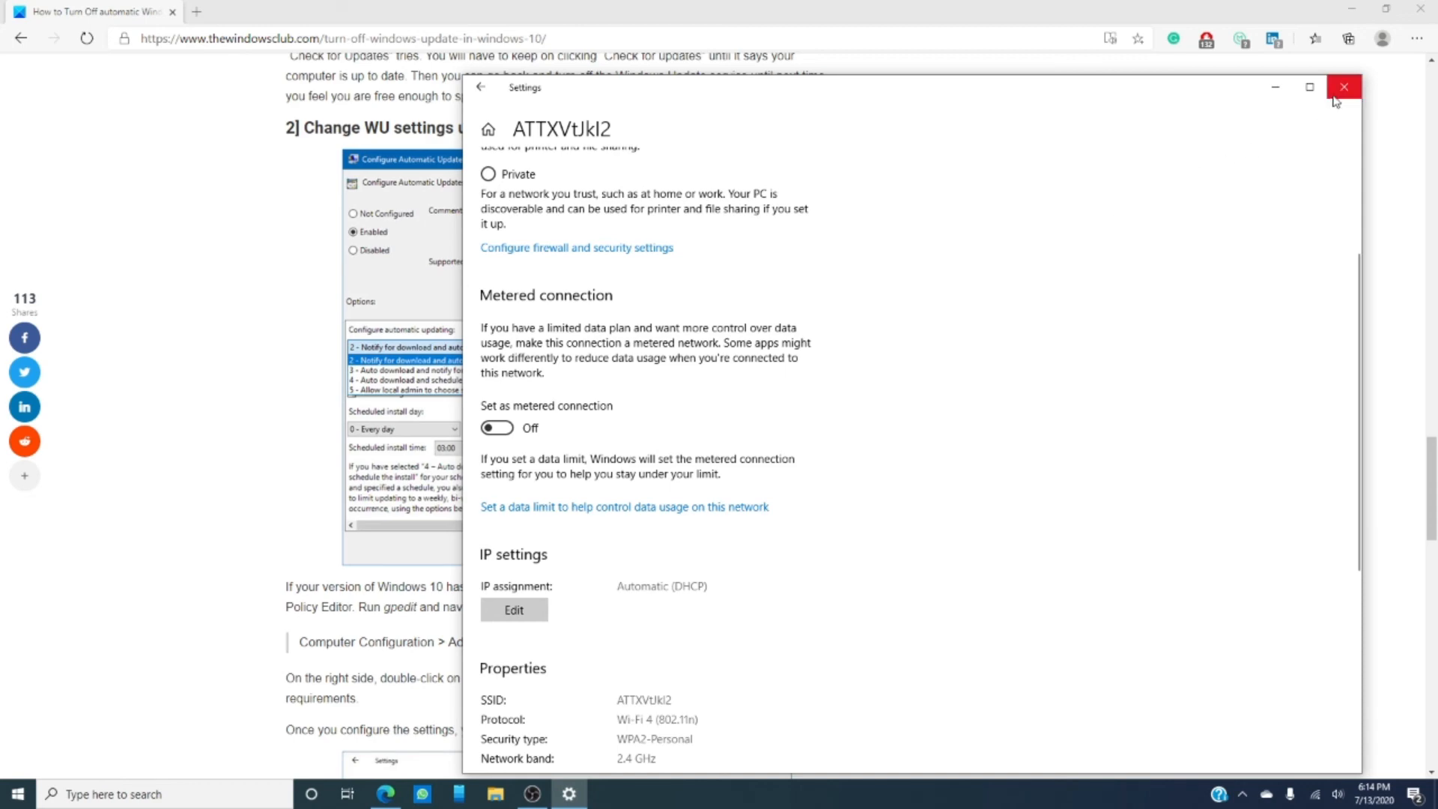
Close Settings and scroll the article to section 3, 'Set your network connection to Metered'.
left_click(1343, 87)
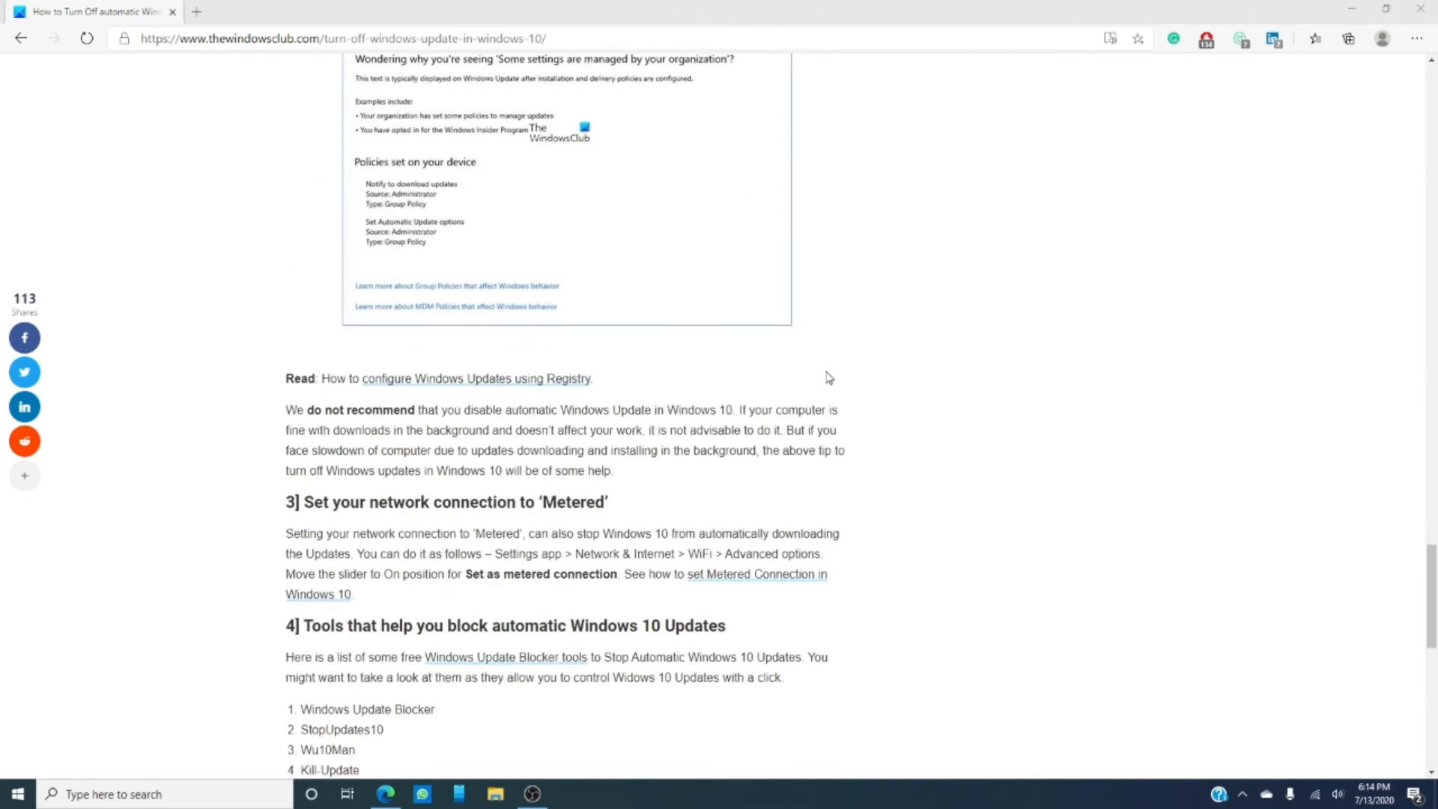
scroll("down", 3)
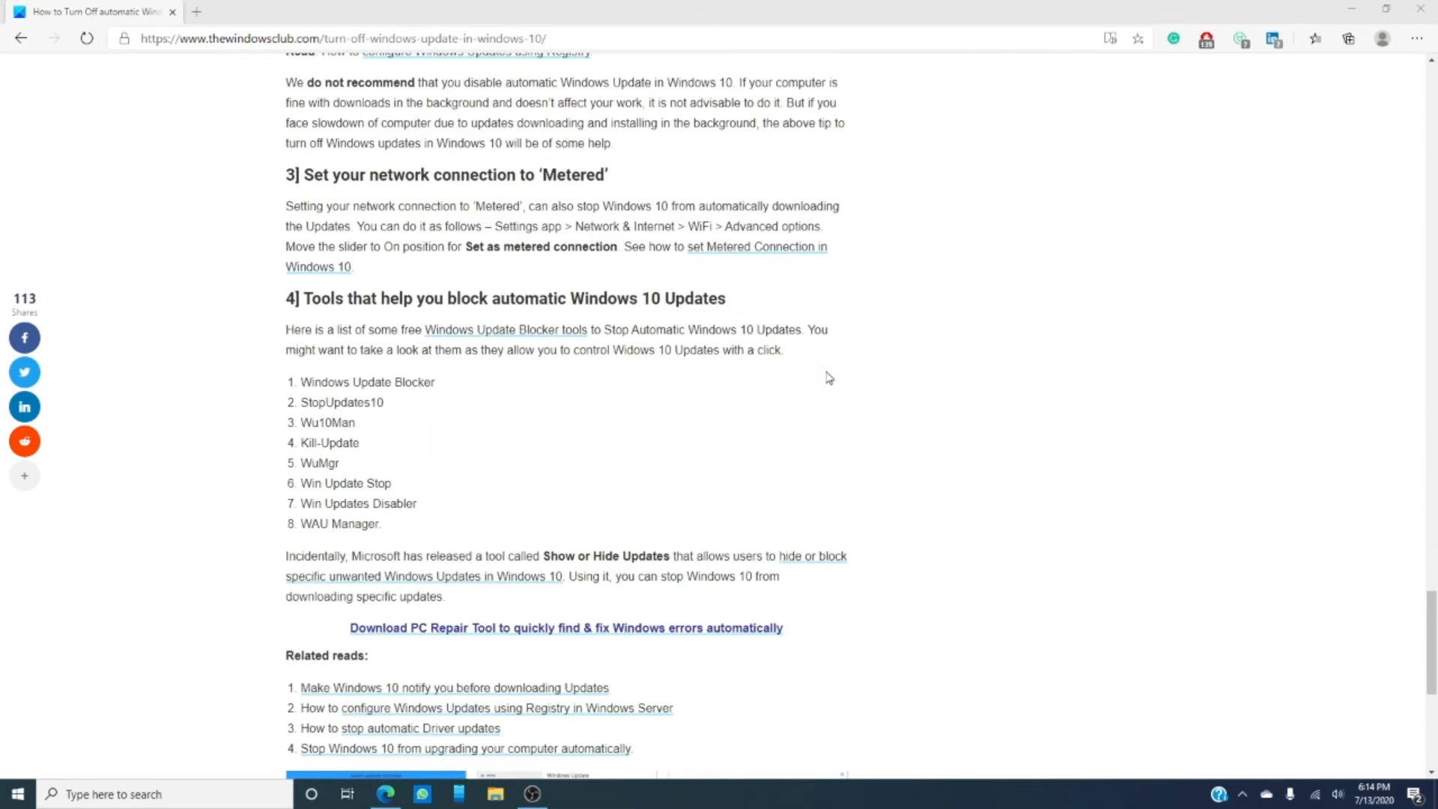